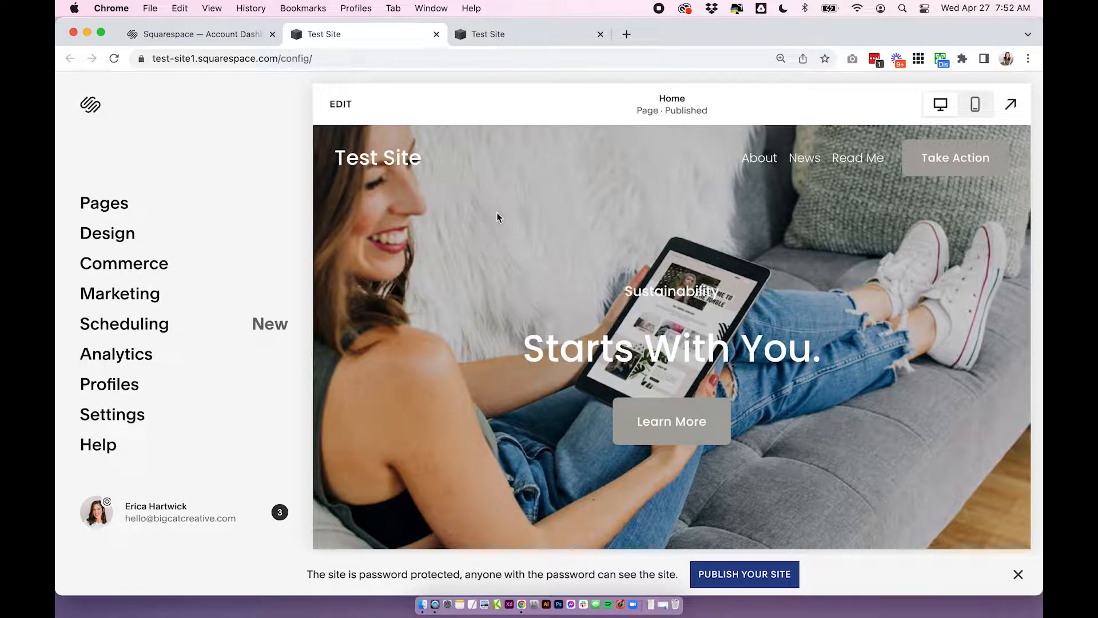
# Insert a Code block above the accordion beside 'Make it stand out.' and start editing its contents
pyautogui.scroll(-3)
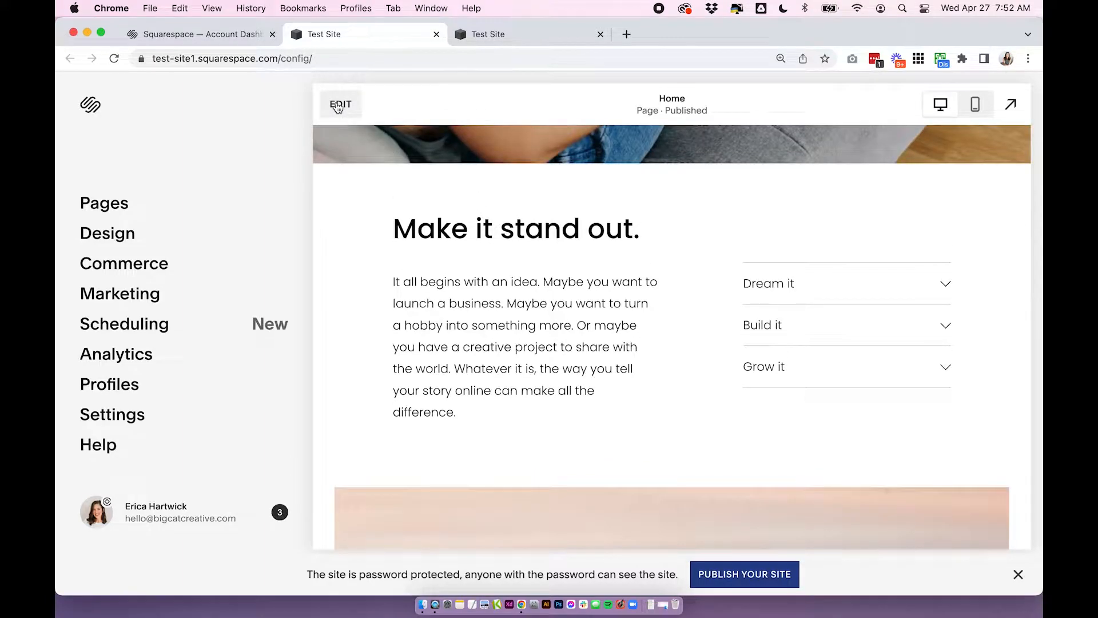
pyautogui.click(340, 104)
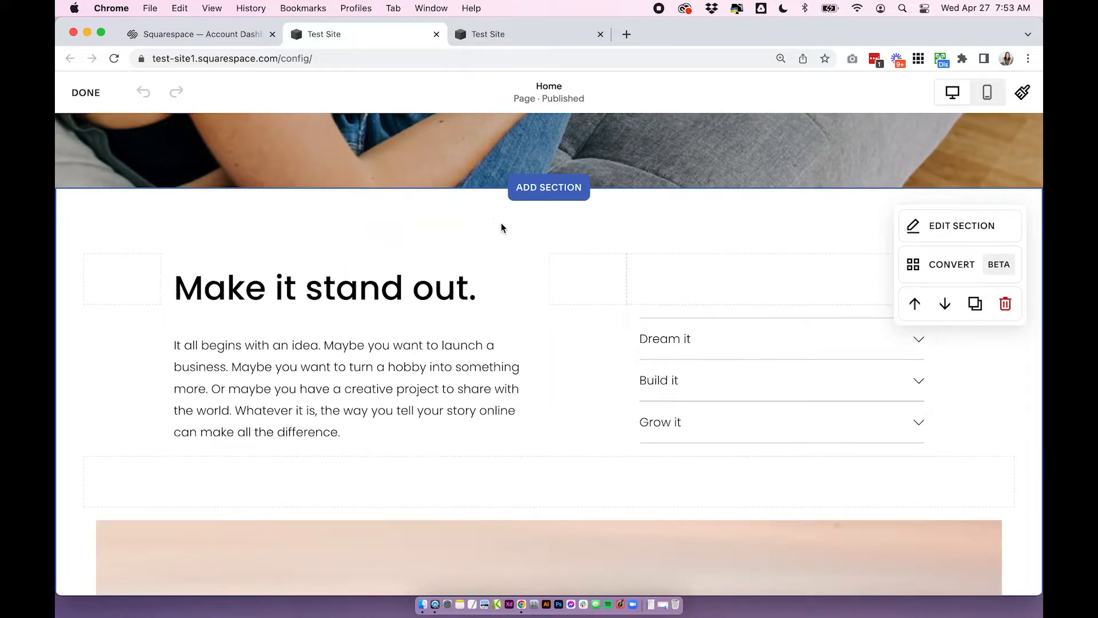
pyautogui.moveTo(588, 304)
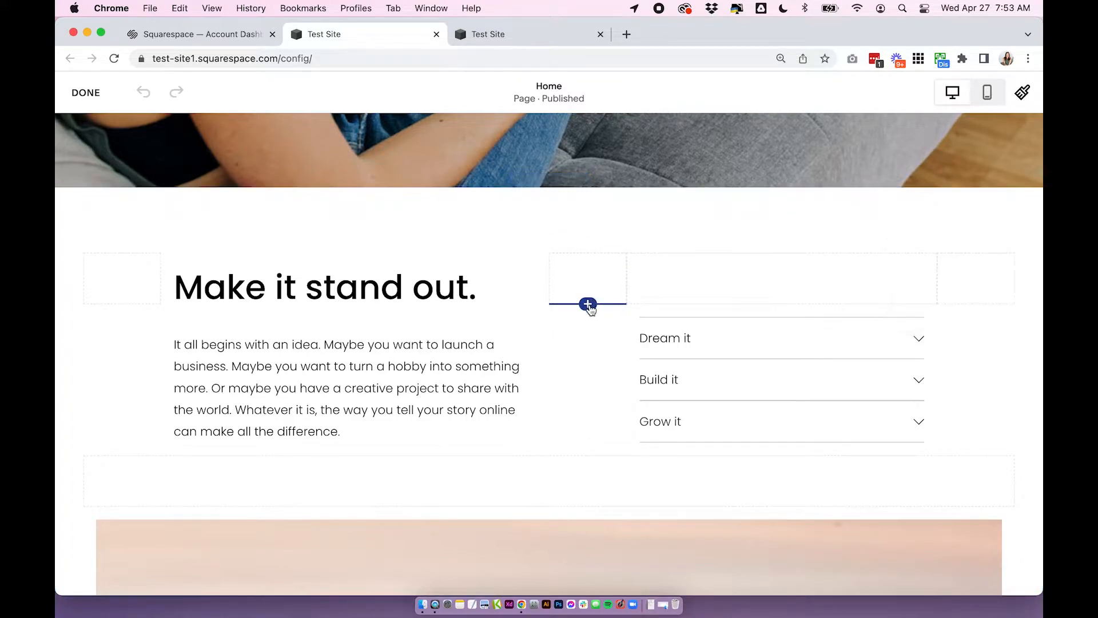
pyautogui.click(587, 304)
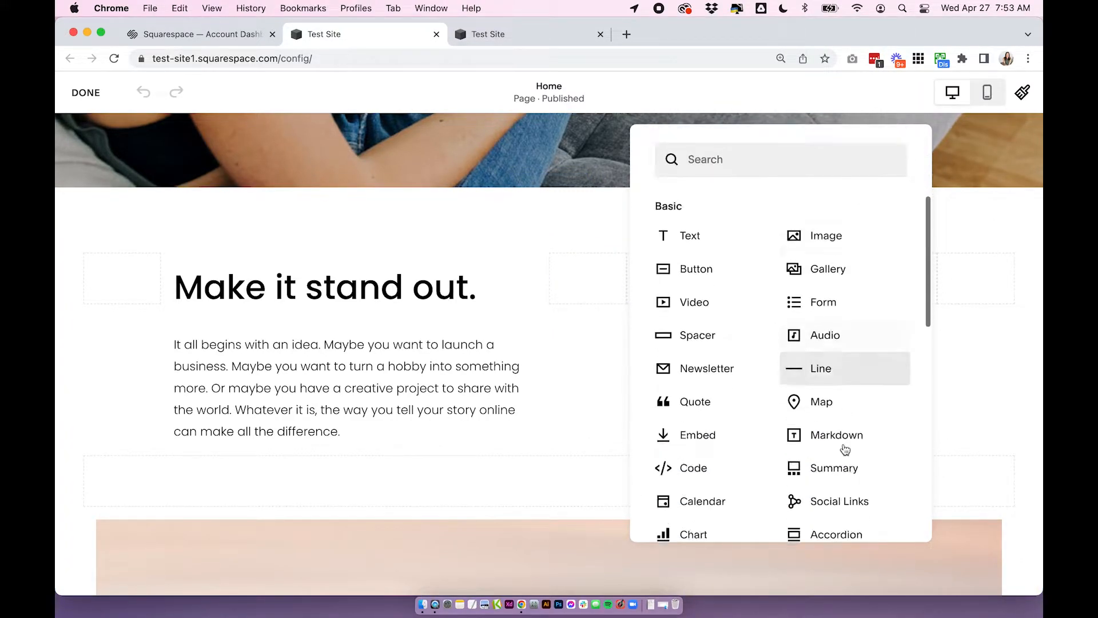
pyautogui.click(835, 534)
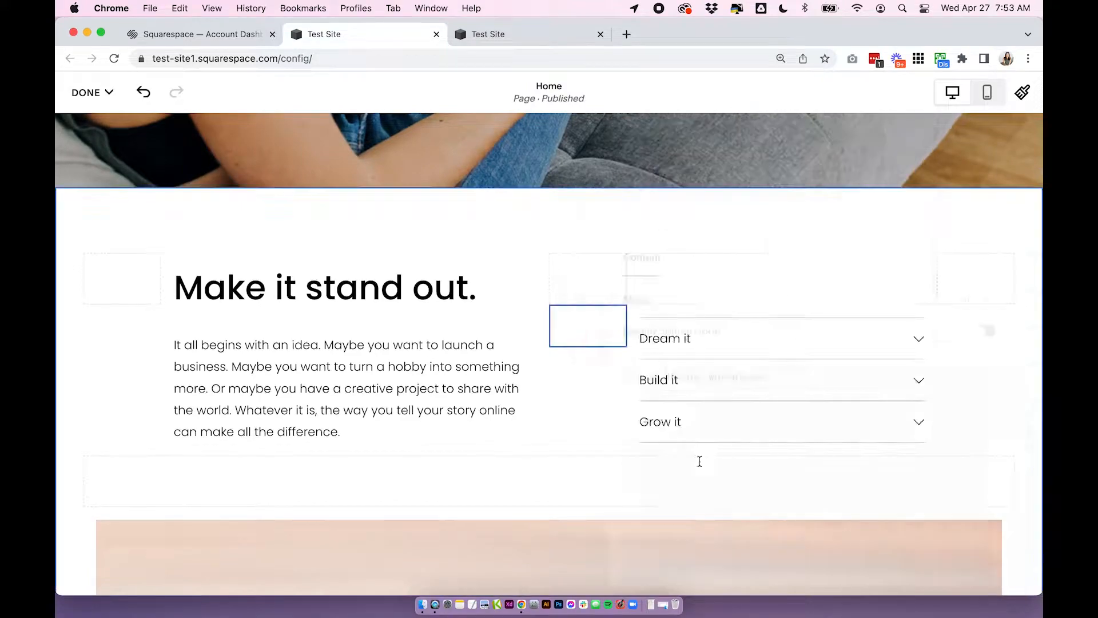
pyautogui.click(588, 326)
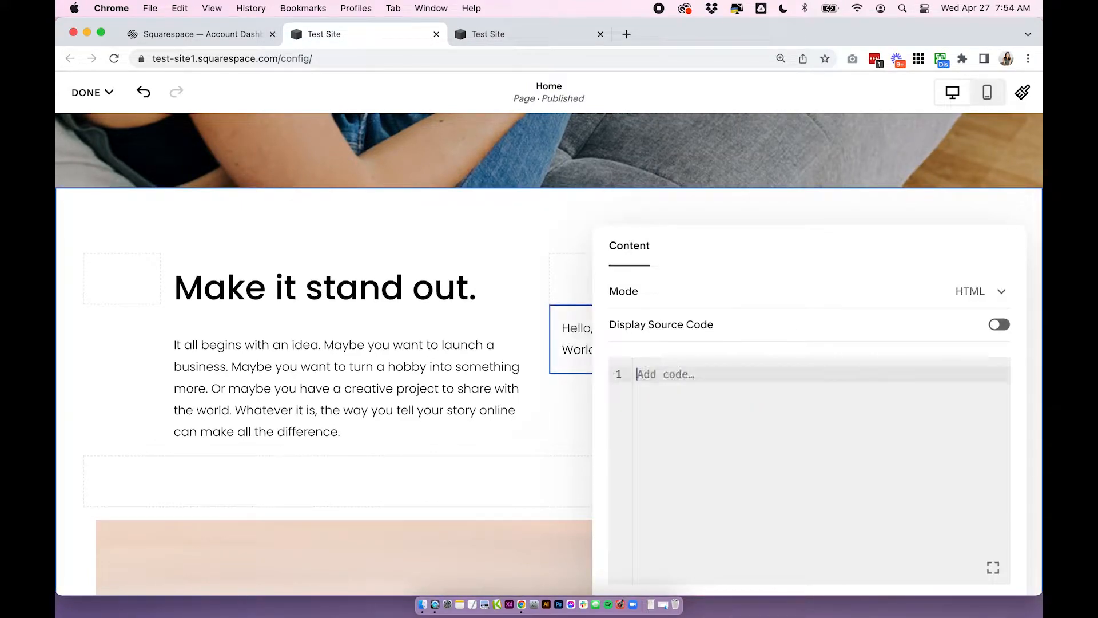
# Write an empty <div class="vertical-line"></div> into the code block
pyautogui.write('<')
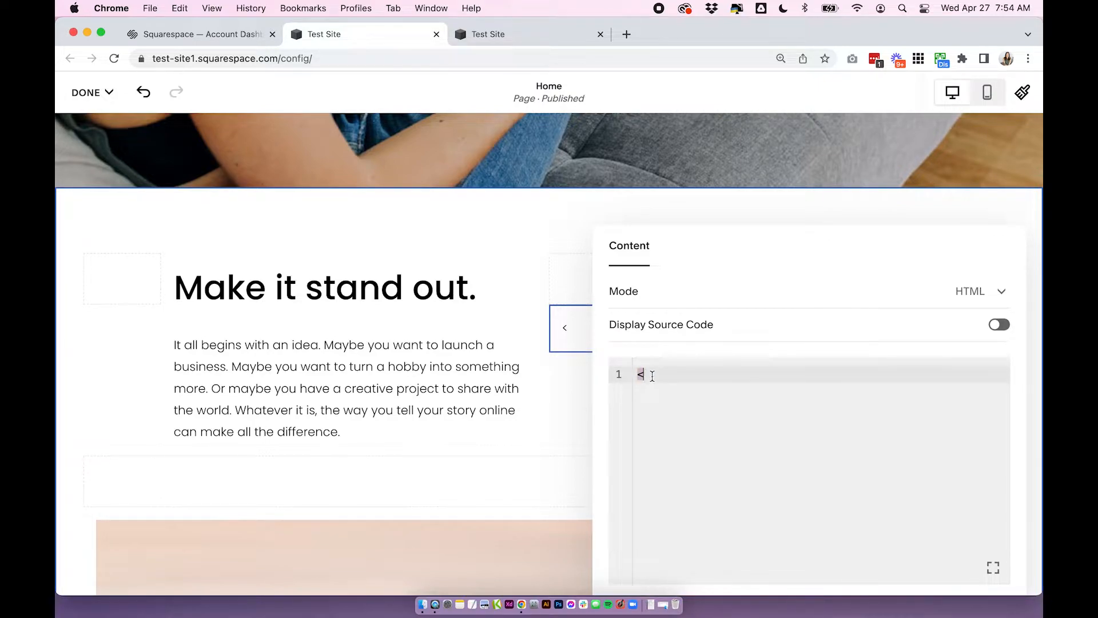
pyautogui.write('div cla')
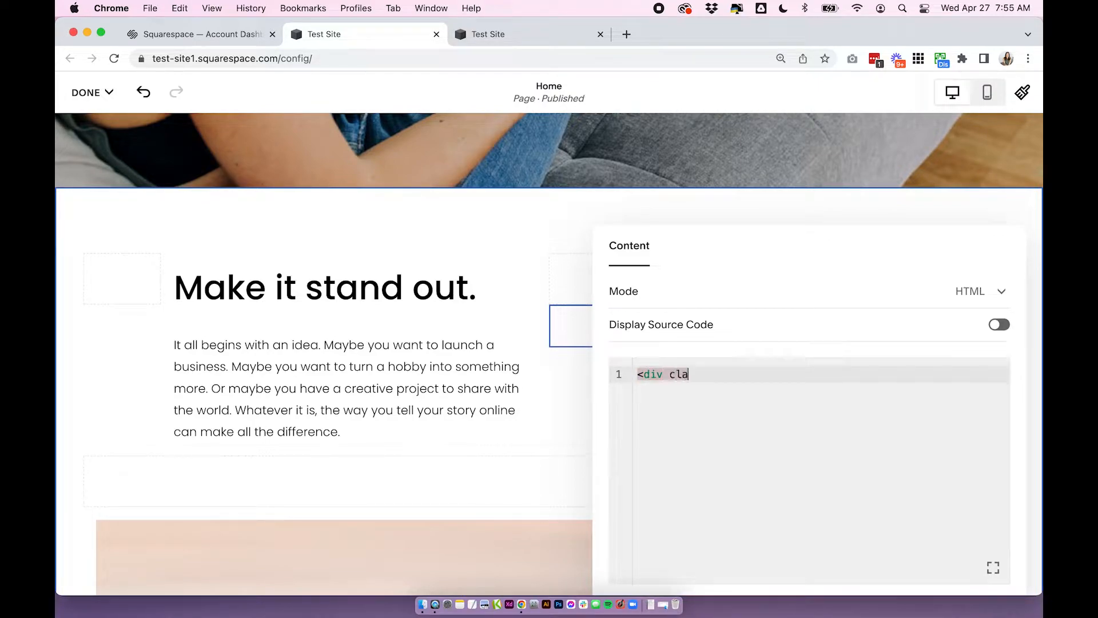
pyautogui.write('ss=')
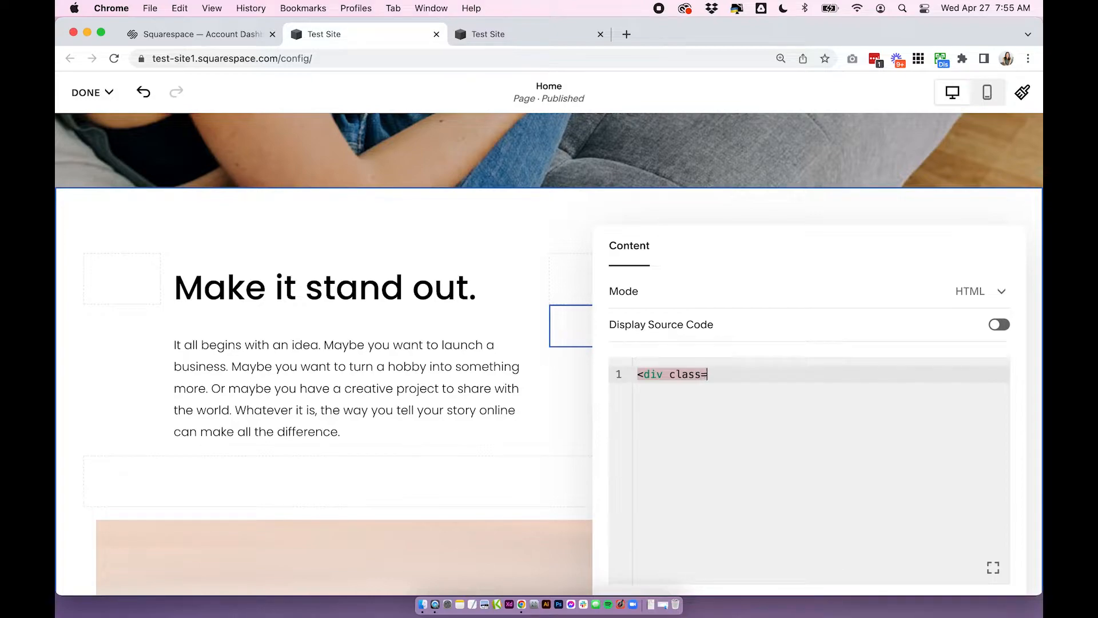
pyautogui.write('"')
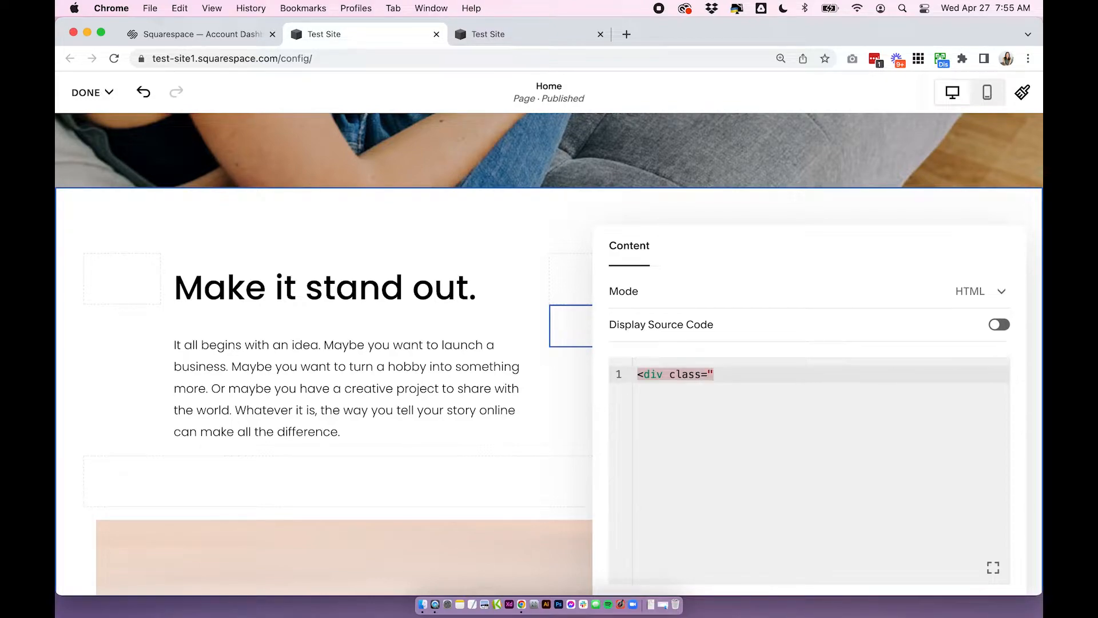
pyautogui.write('verti')
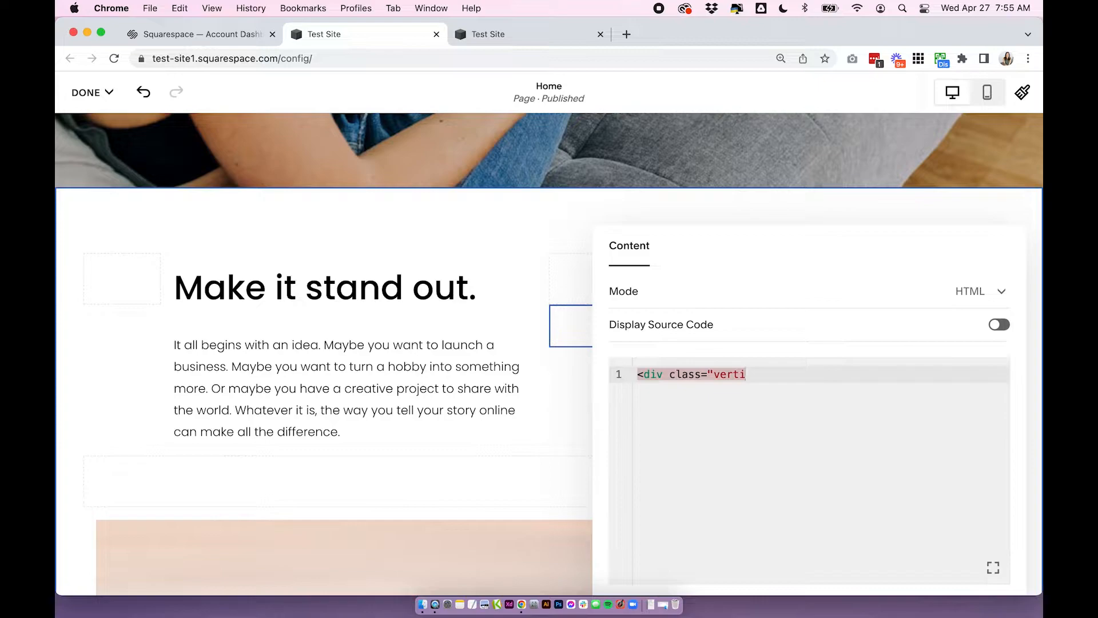
pyautogui.write('a')
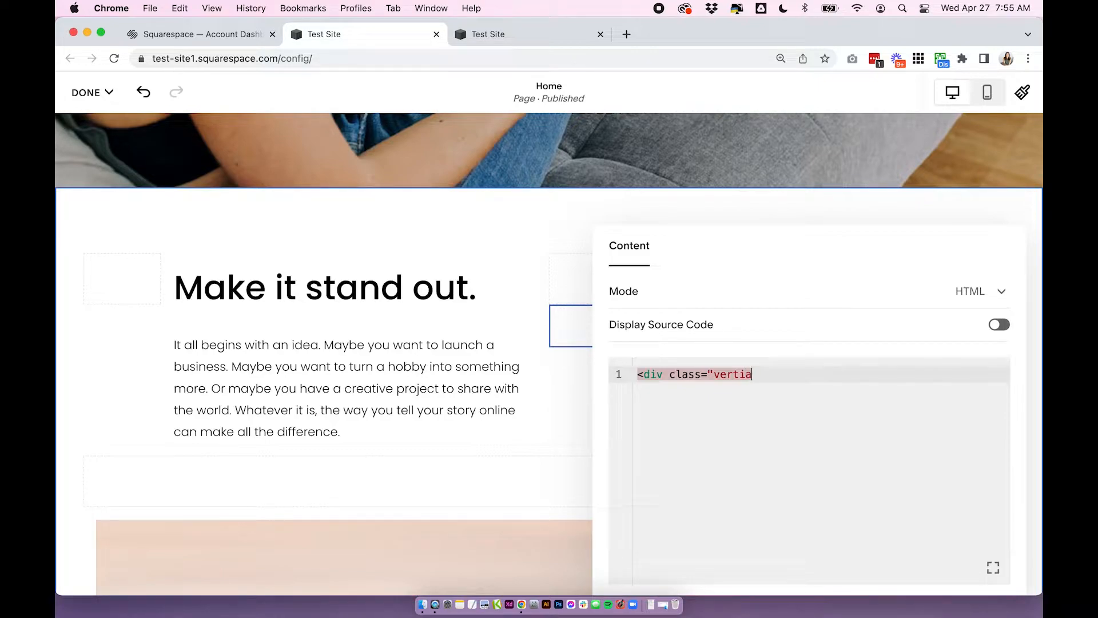
pyautogui.write('cal-line')
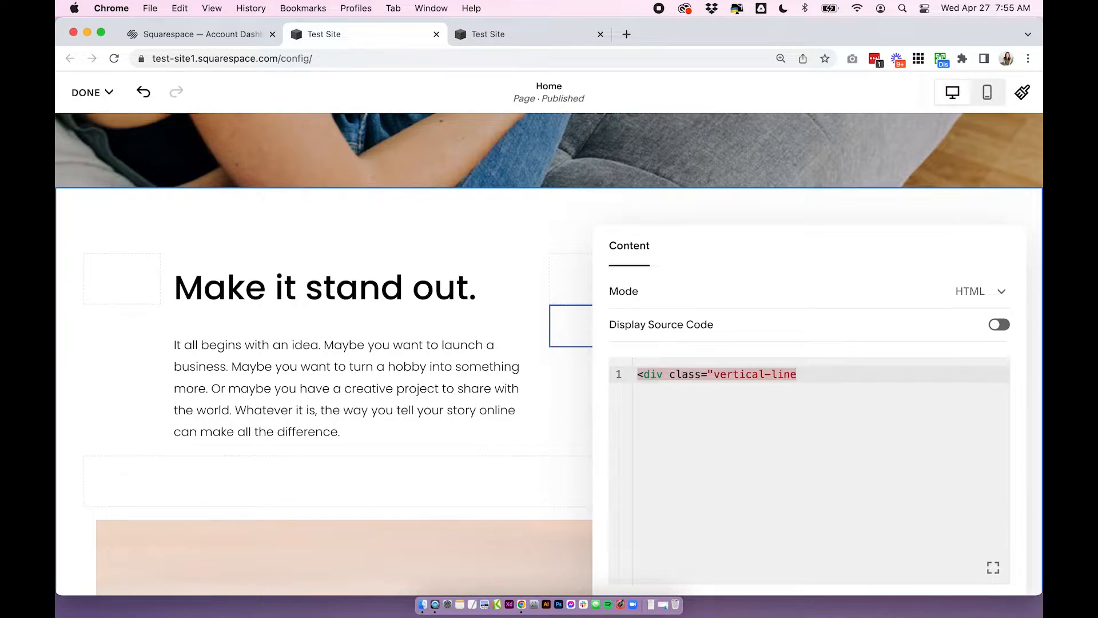
pyautogui.write('>')
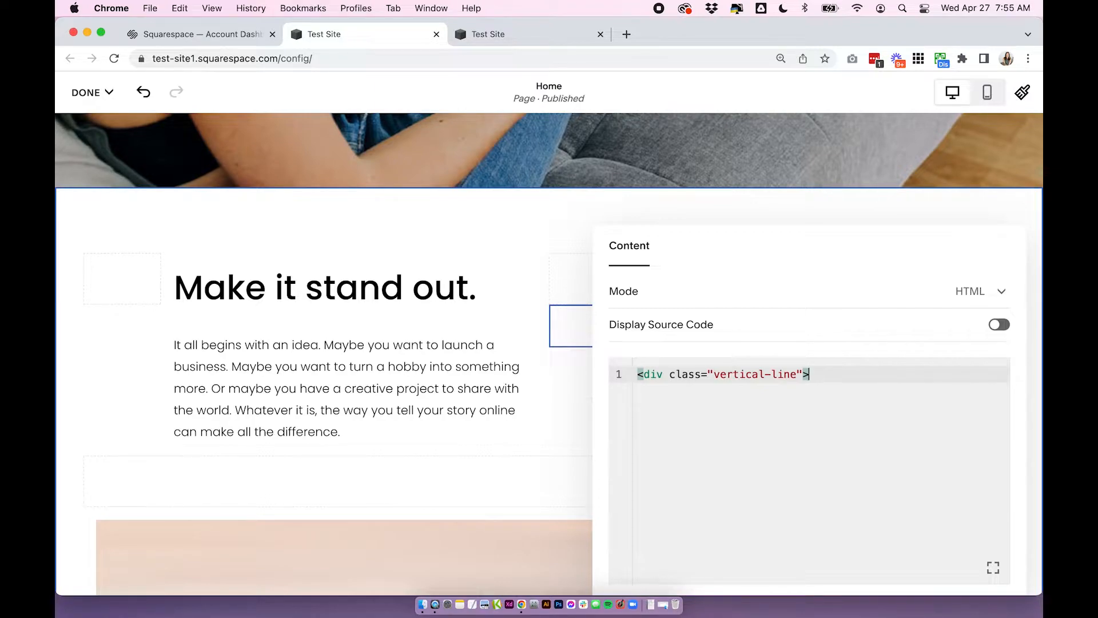
pyautogui.write('</div>')
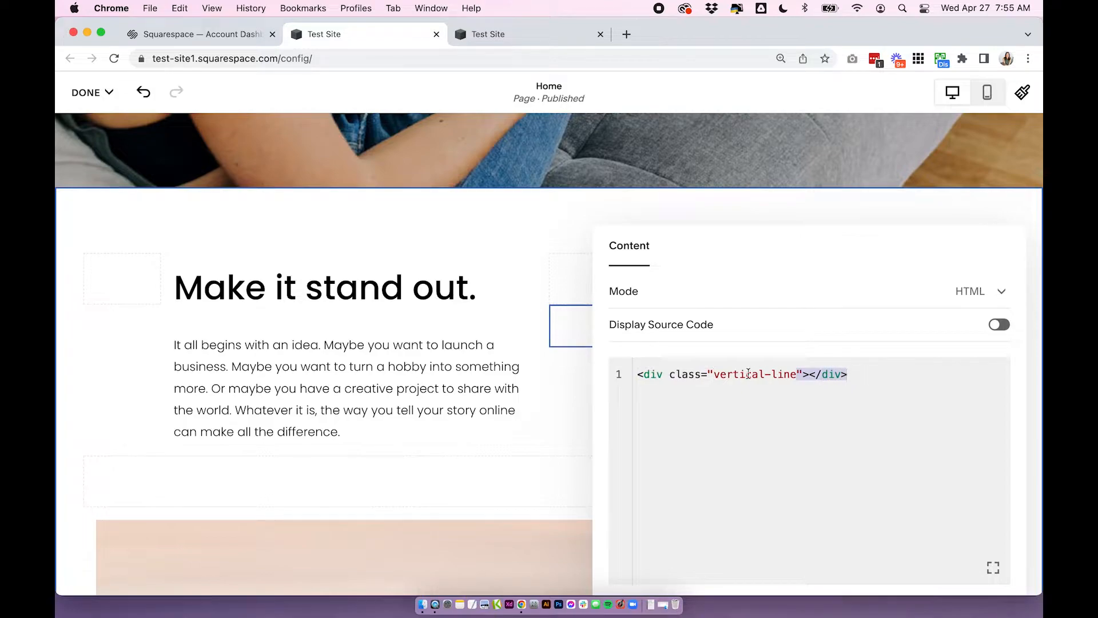
# Rename the div's class to vertical-line1
pyautogui.doubleClick(754, 374)
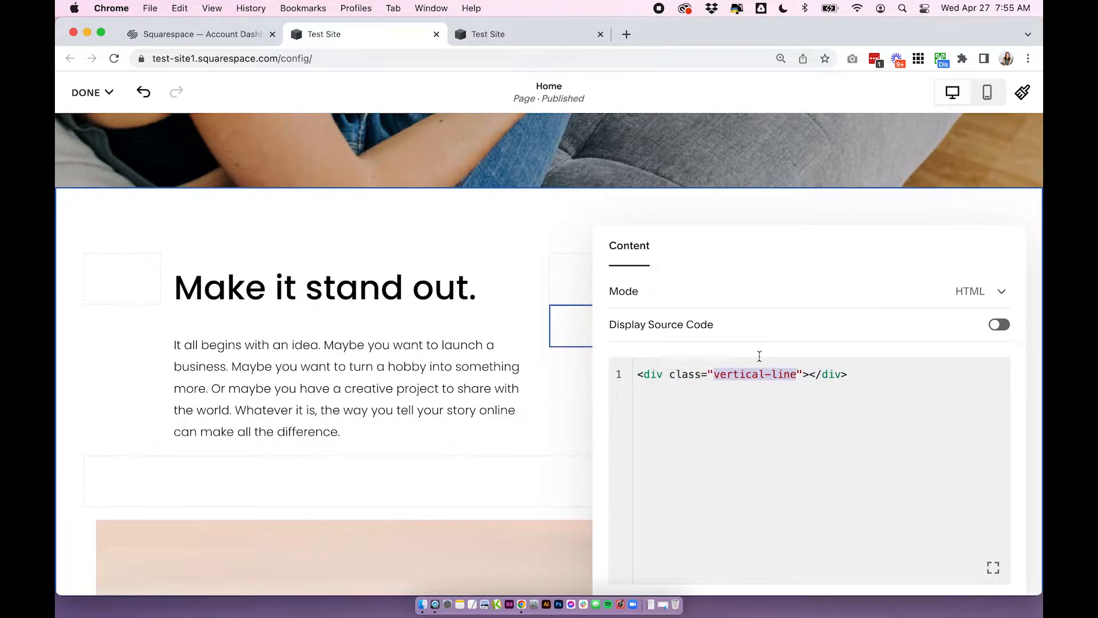
pyautogui.click(848, 374)
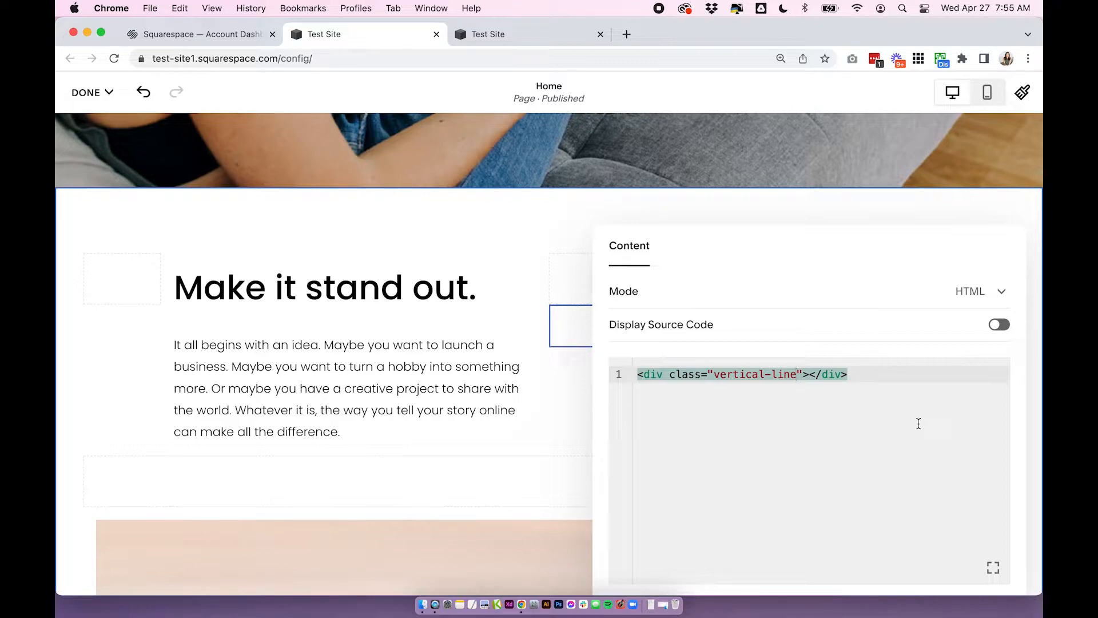
pyautogui.write('1')
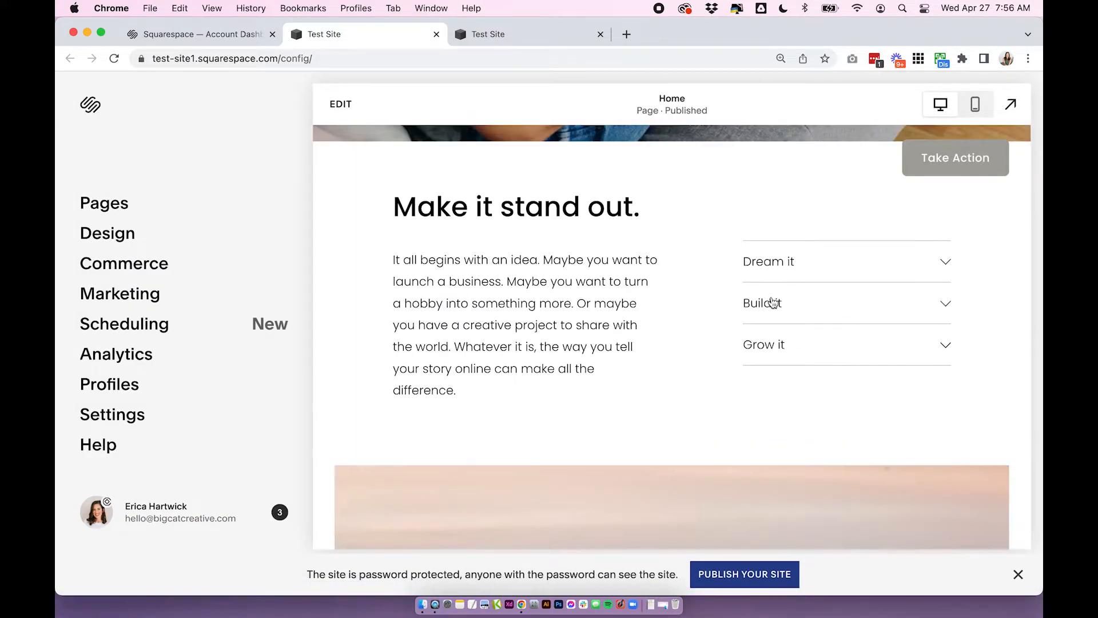
# Go to Design > Custom CSS to edit the site-wide stylesheet
pyautogui.click(107, 232)
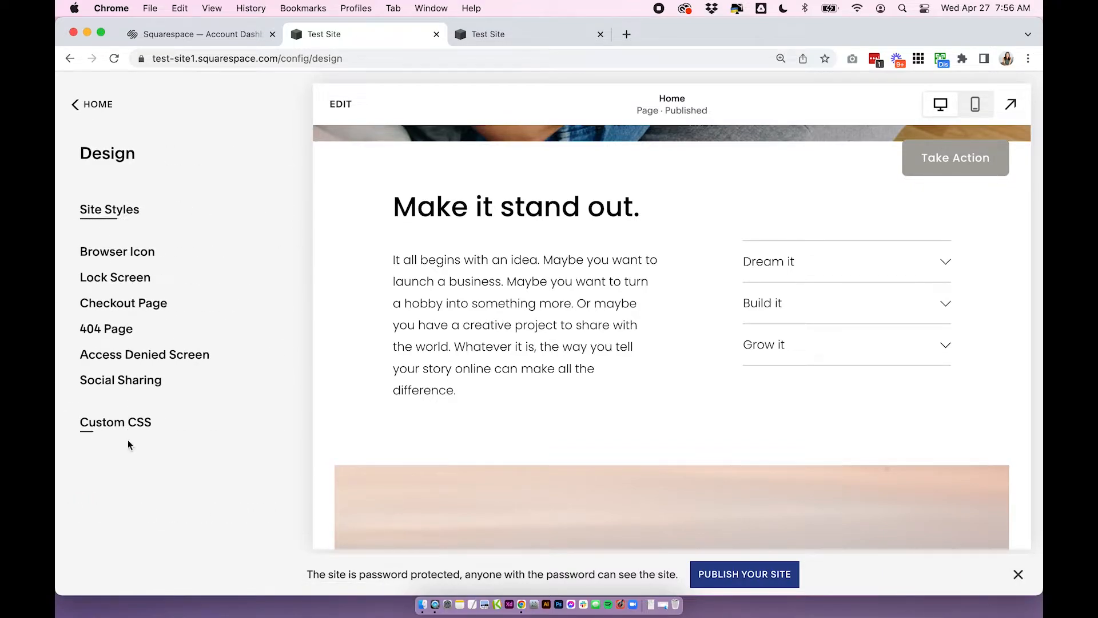
pyautogui.click(115, 422)
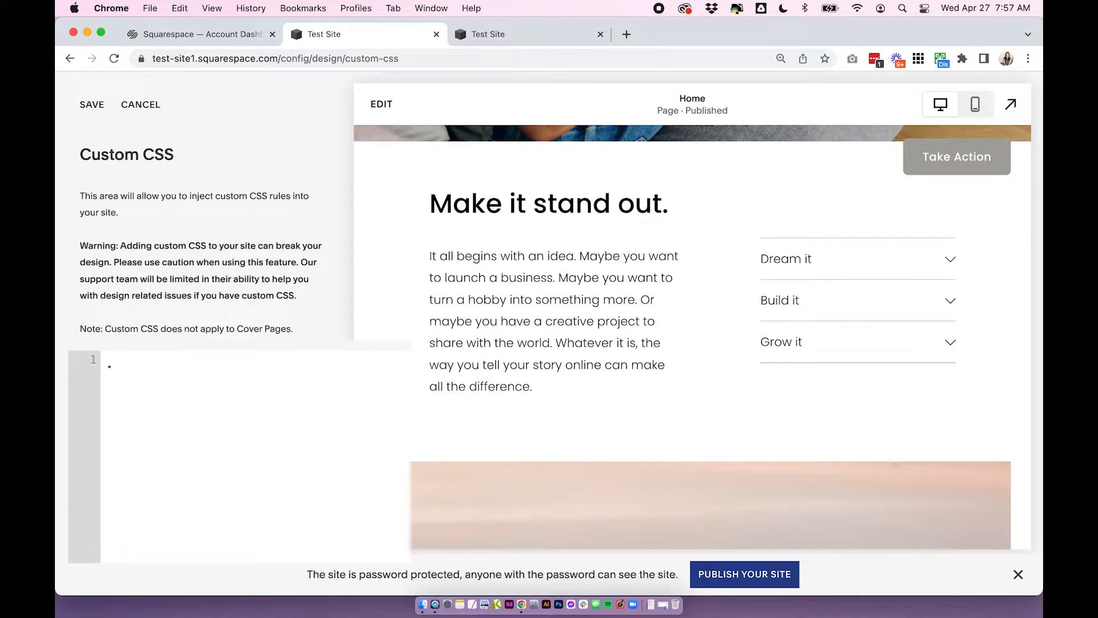
# Begin a CSS rule with the selector .vertical-line1
pyautogui.write('.ve')
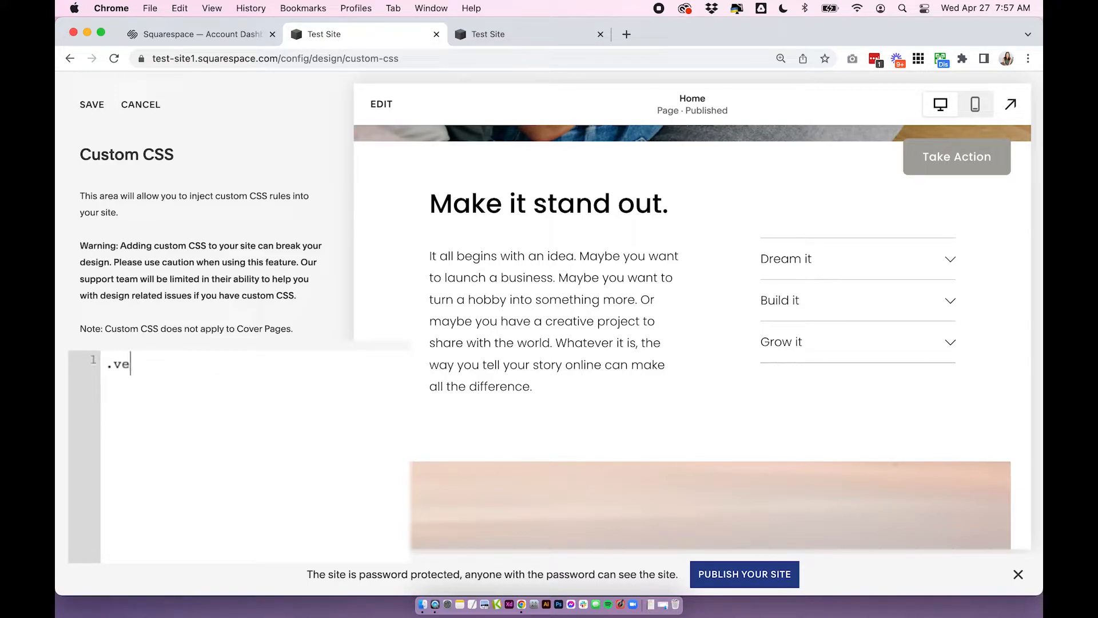
pyautogui.write('rti')
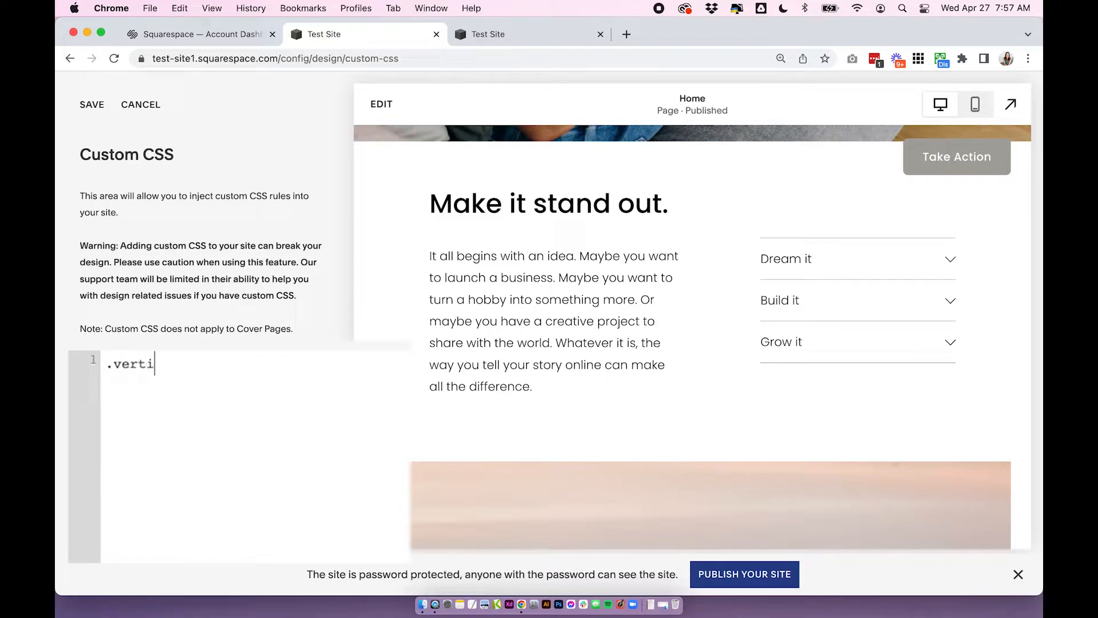
pyautogui.write('cal-line')
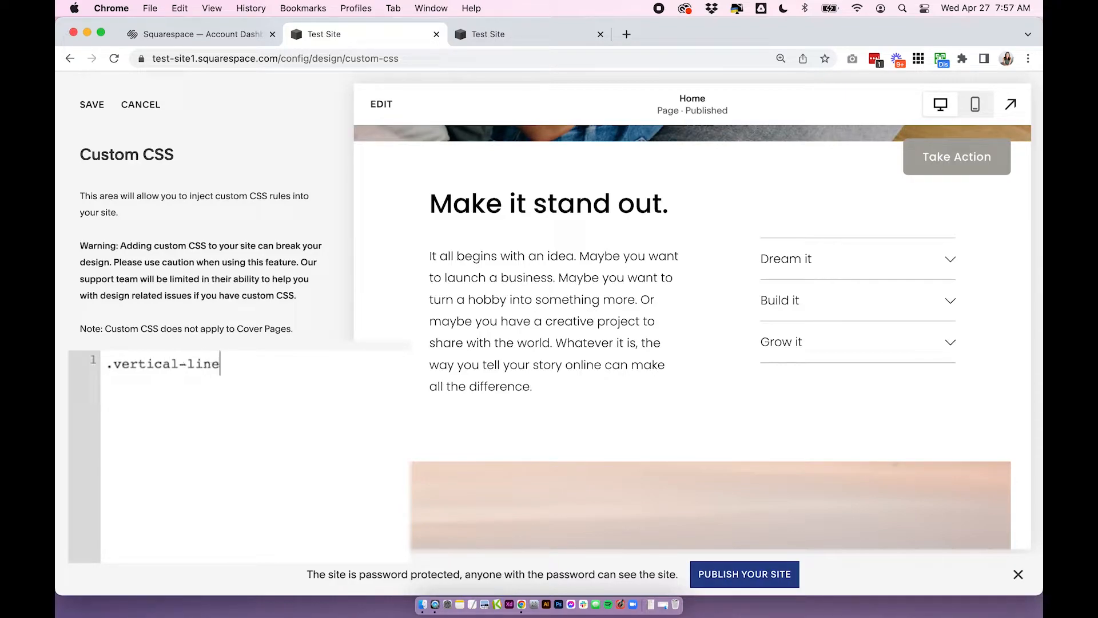
pyautogui.write('1')
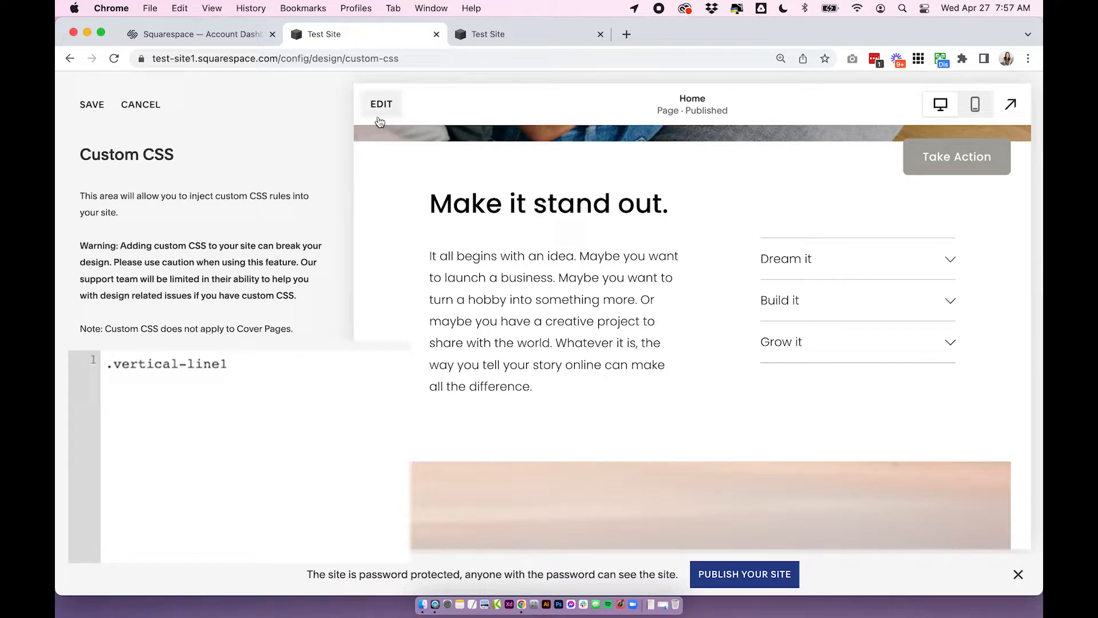
# Verify the class name on the page, then add braces and place the cursor inside the empty rule
pyautogui.click(381, 104)
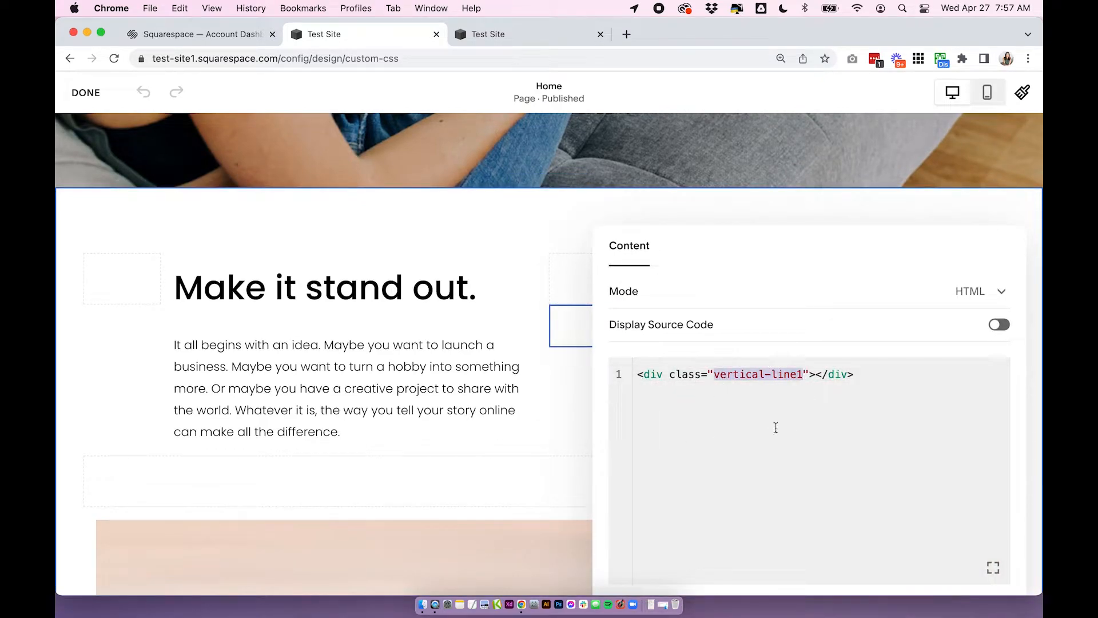
pyautogui.click(86, 92)
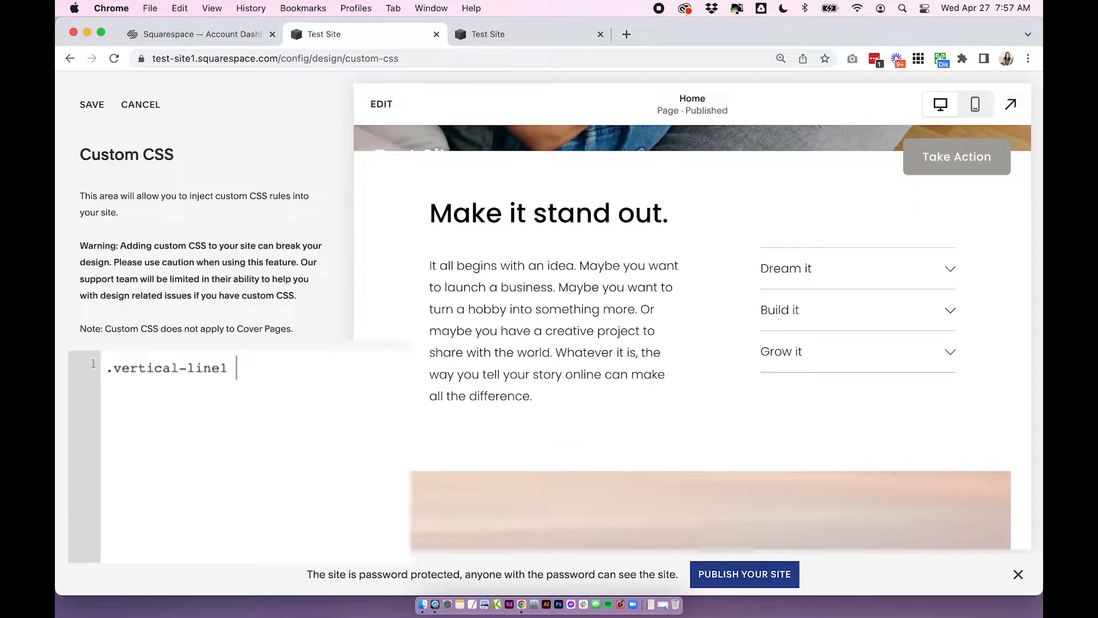
pyautogui.write('{')
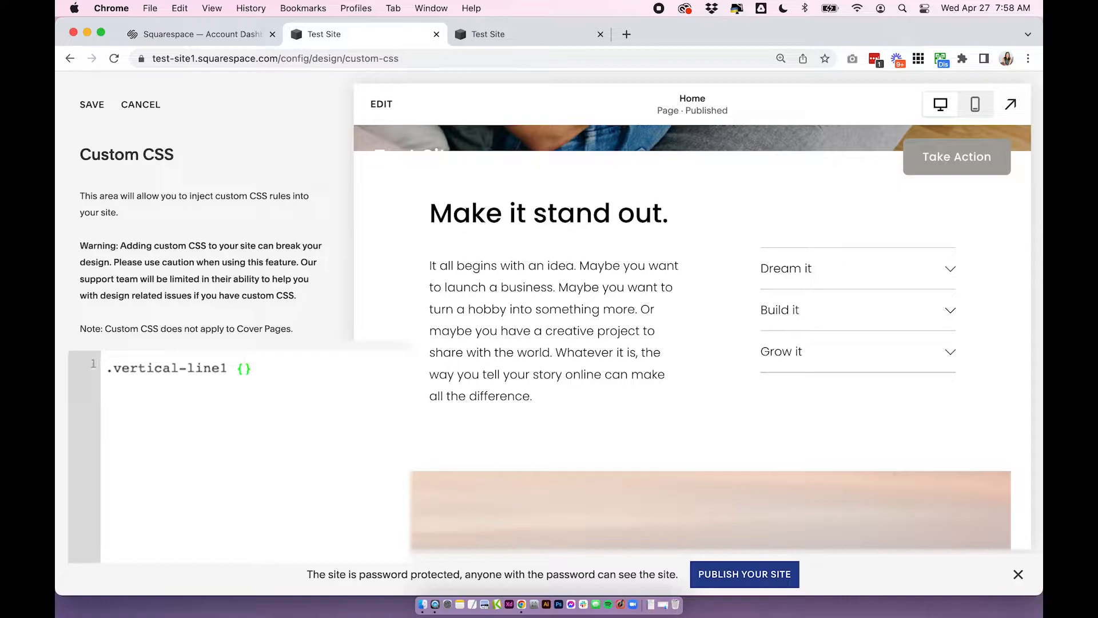
pyautogui.click(244, 368)
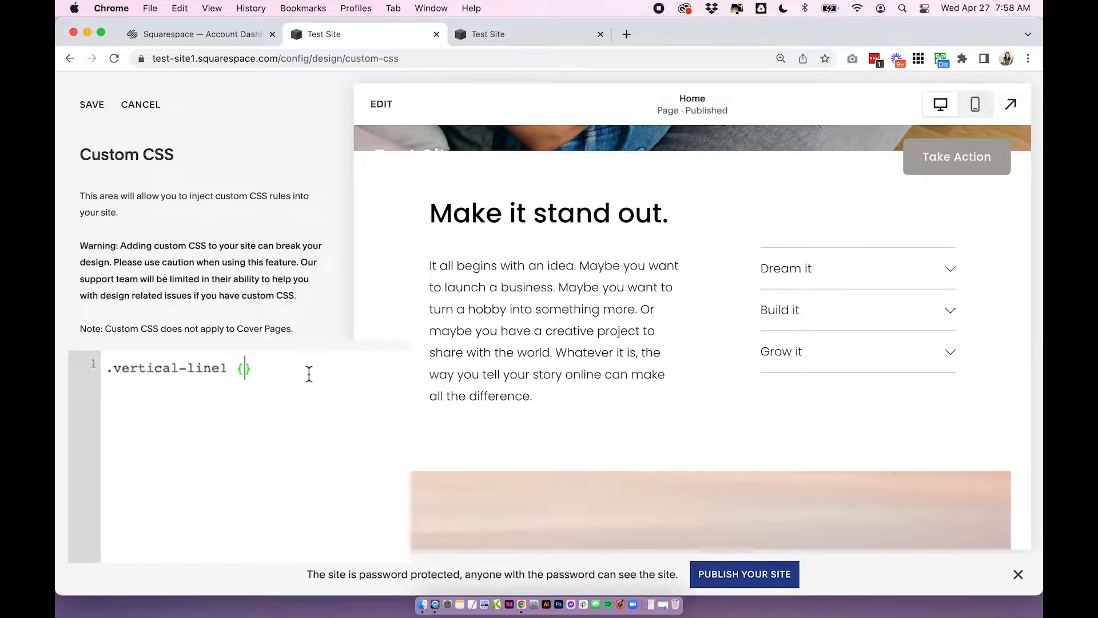
# Give .vertical-line1 a black background with #000000
pyautogui.write('{')
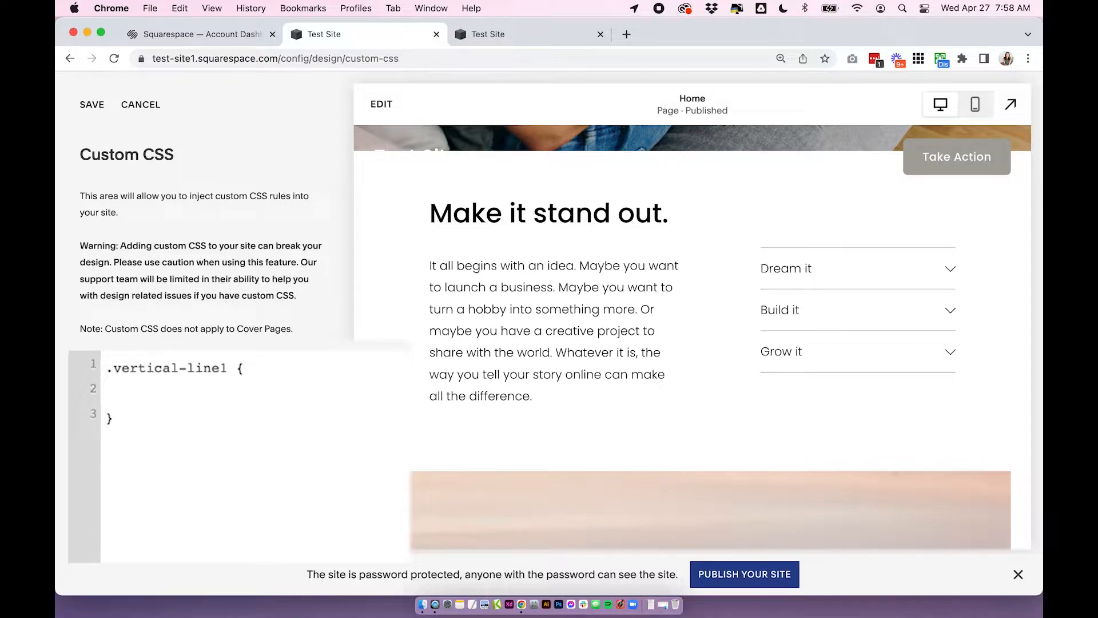
pyautogui.write('backgrou')
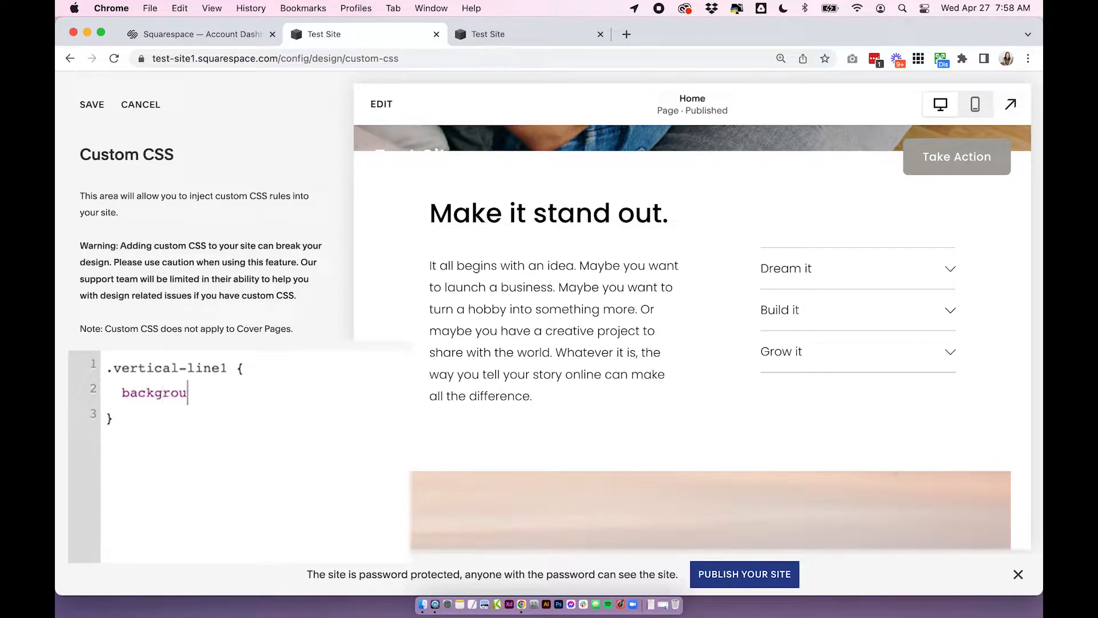
pyautogui.write('nd')
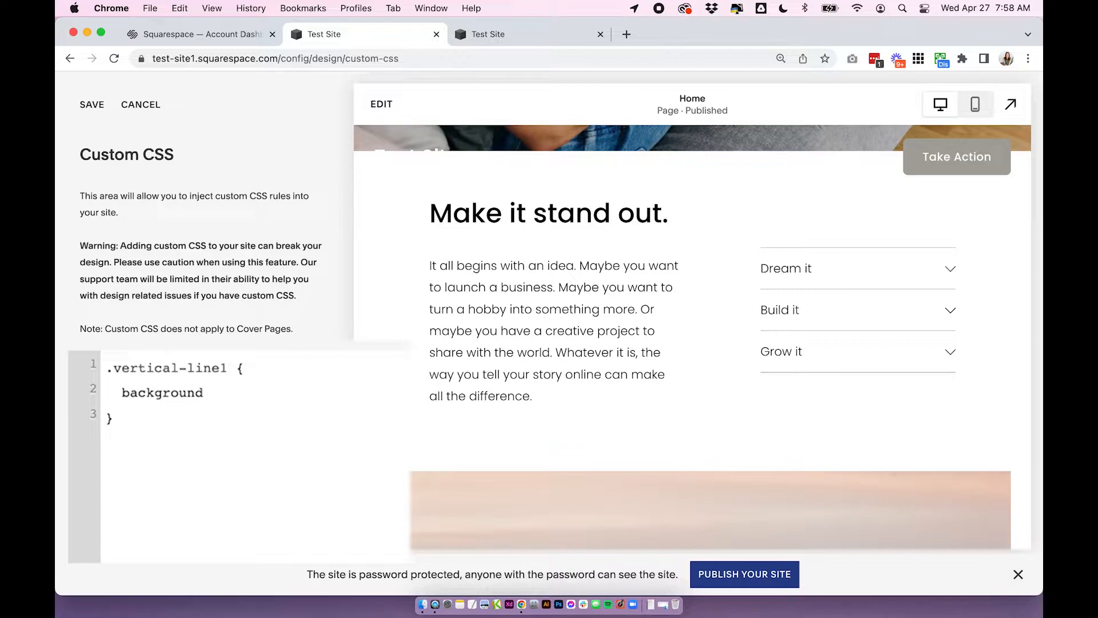
pyautogui.write(':')
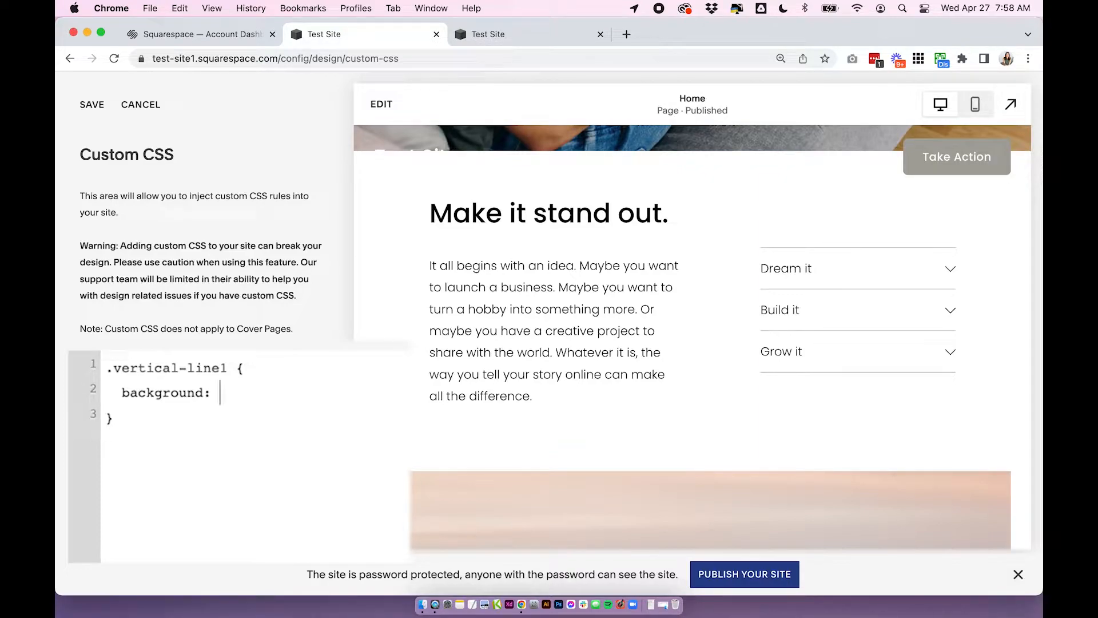
pyautogui.write('#000')
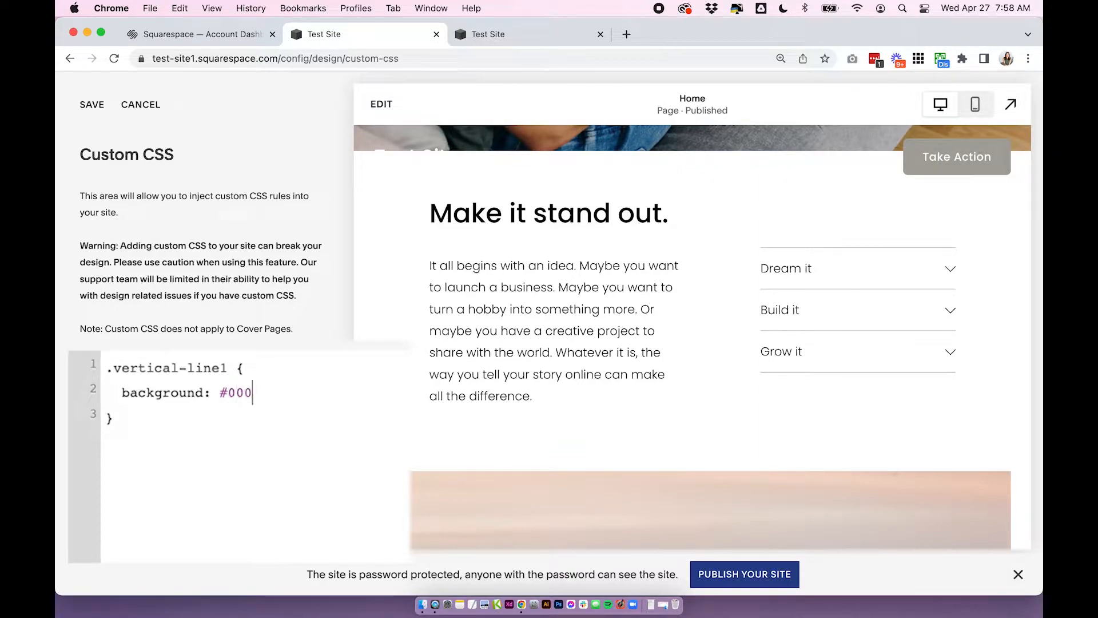
pyautogui.write('000;')
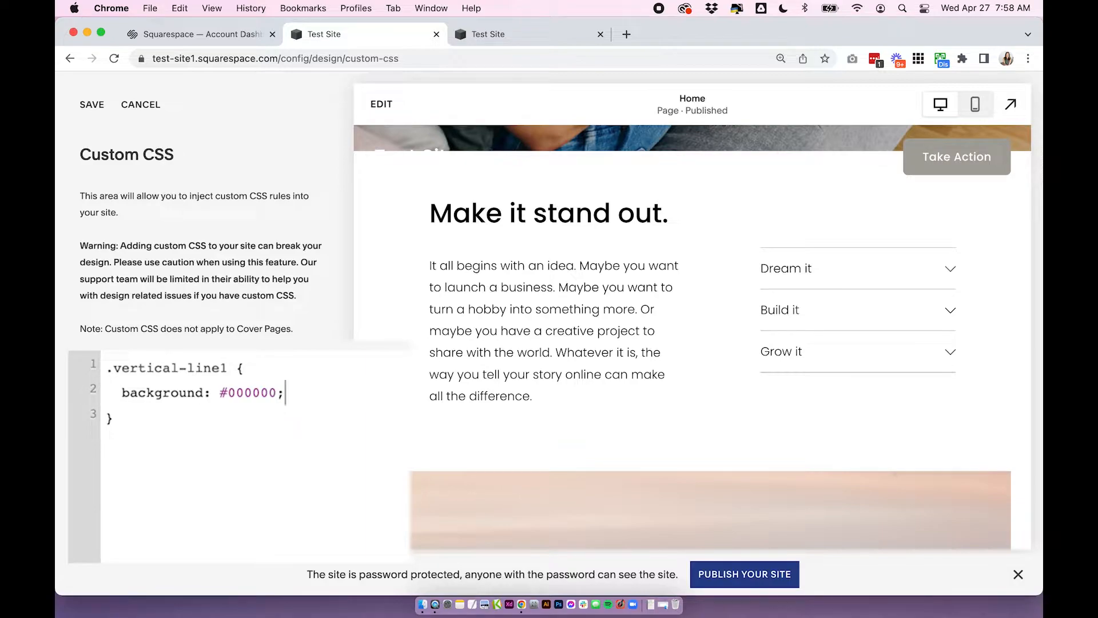
pyautogui.write('\\')
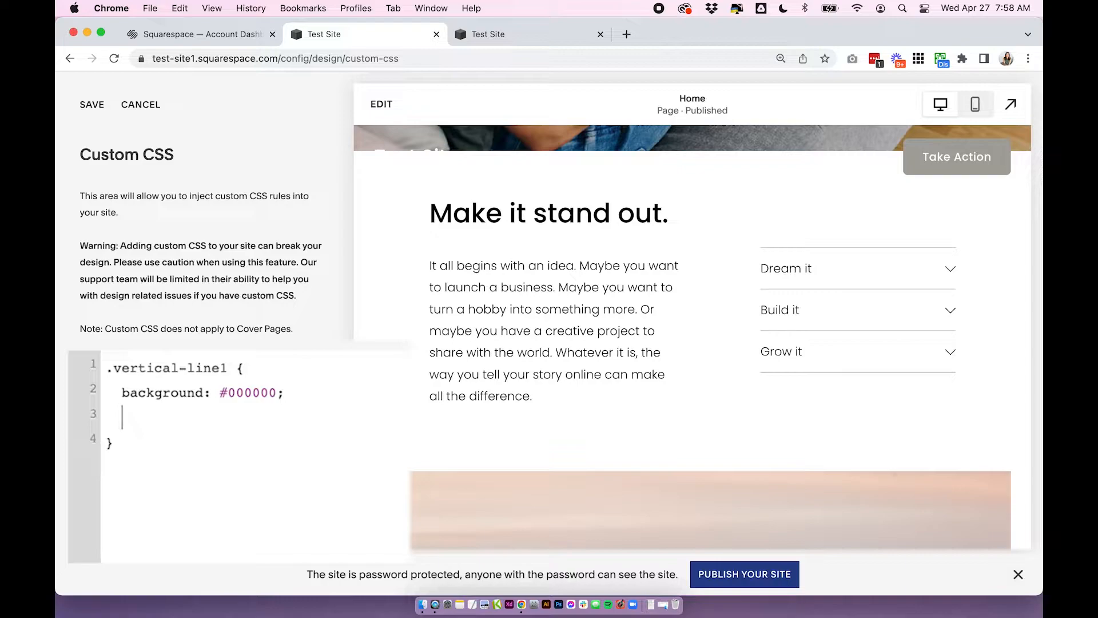
# Add width 1px, height 200px and margin 0 auto to centre the line
pyautogui.write('width:')
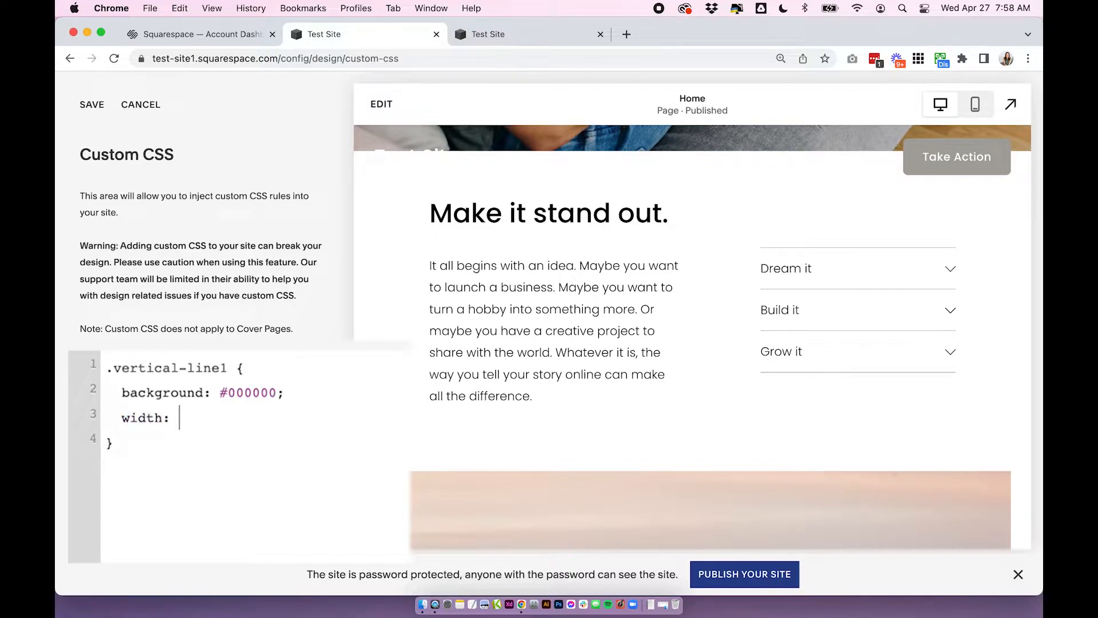
pyautogui.write('1px;')
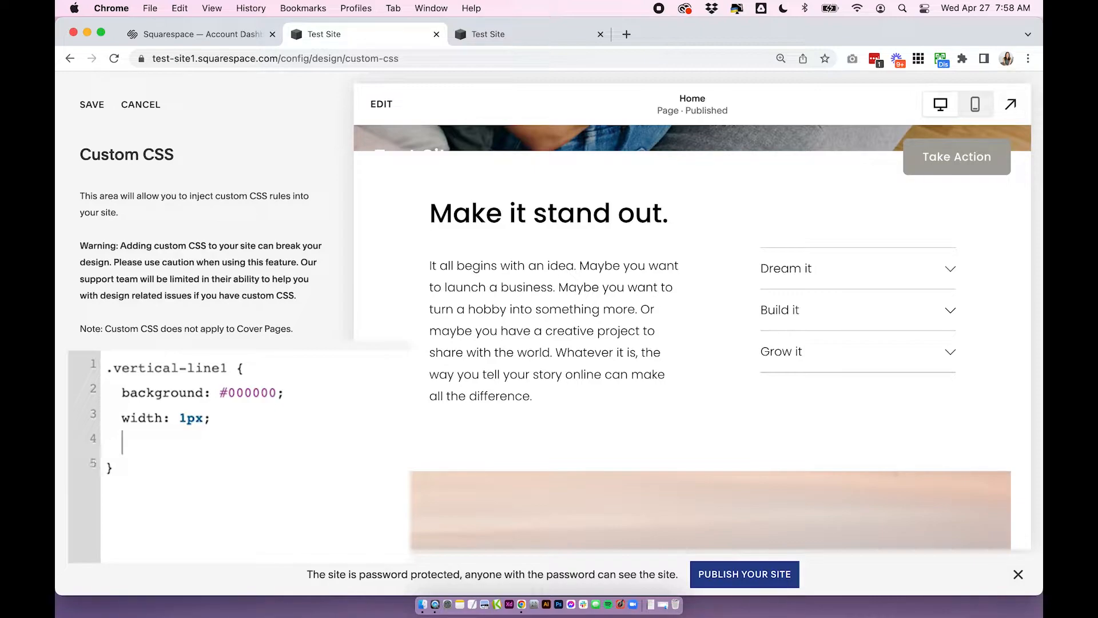
pyautogui.write('height:')
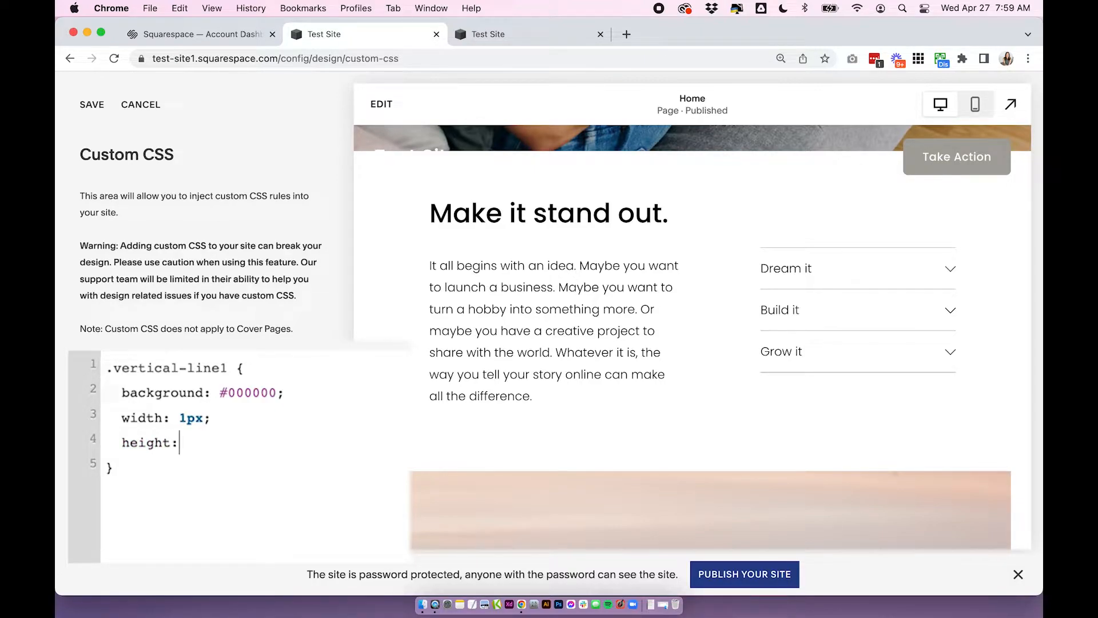
pyautogui.write('2000')
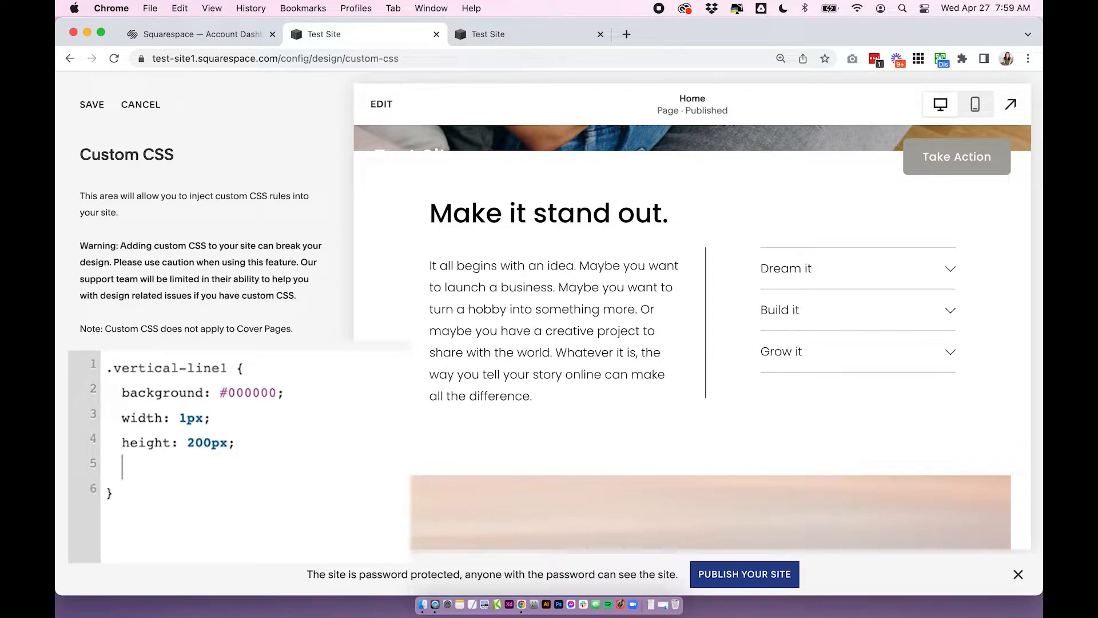
pyautogui.write('margin')
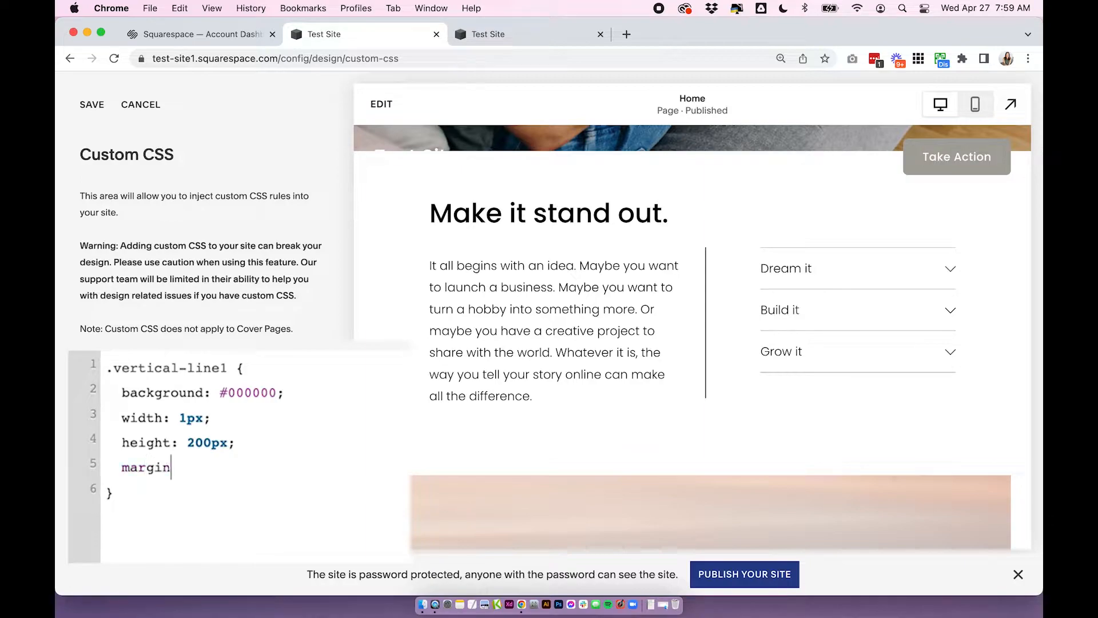
pyautogui.write(':')
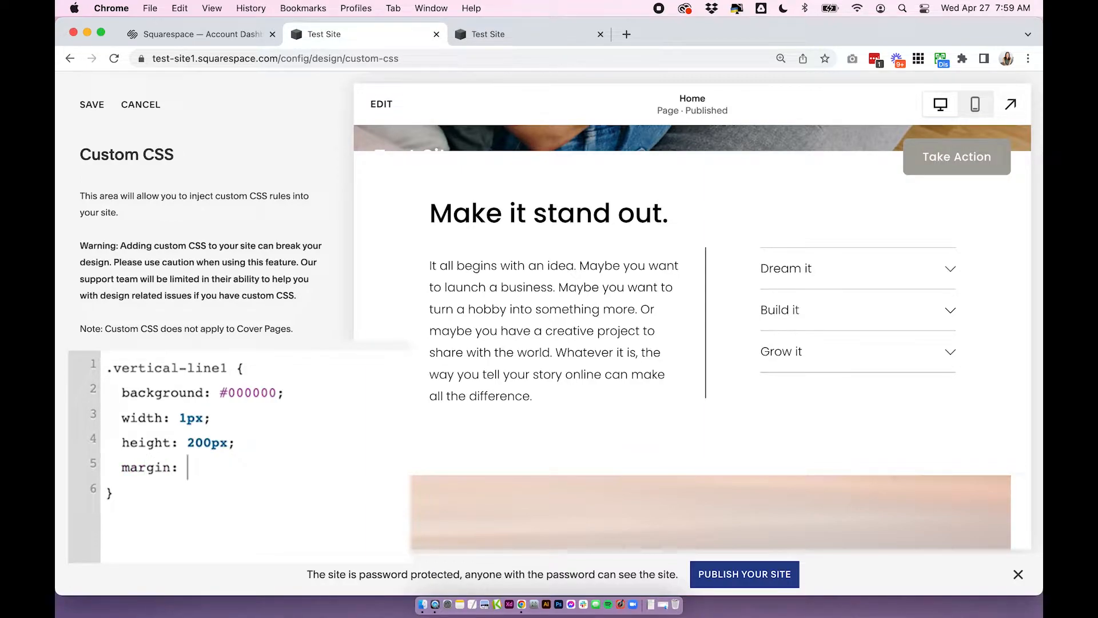
pyautogui.write('0 auto')
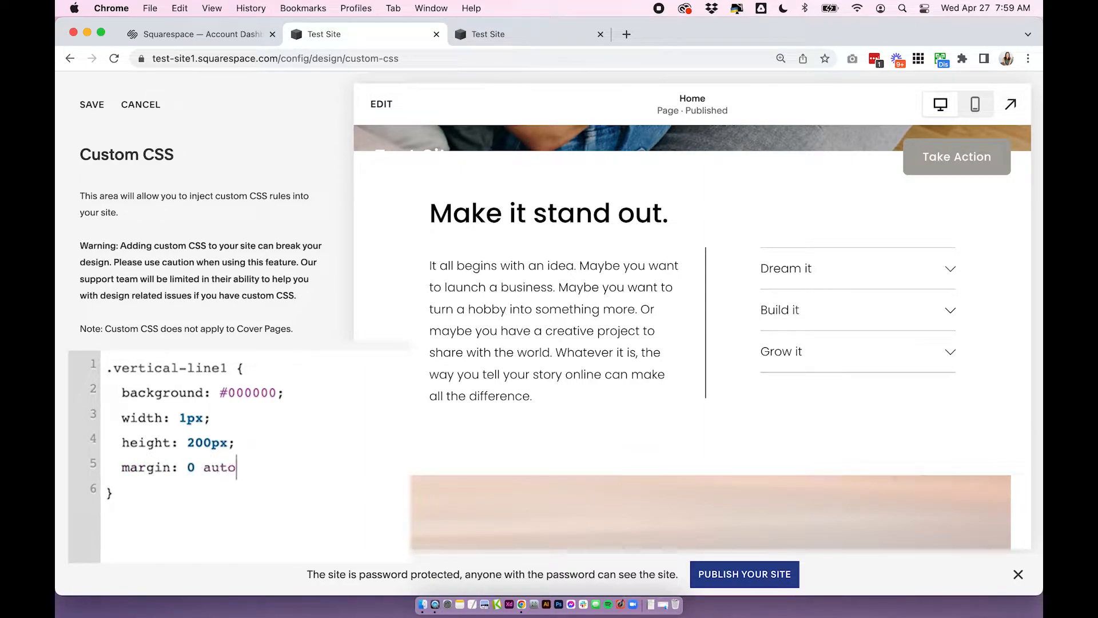
pyautogui.write(';')
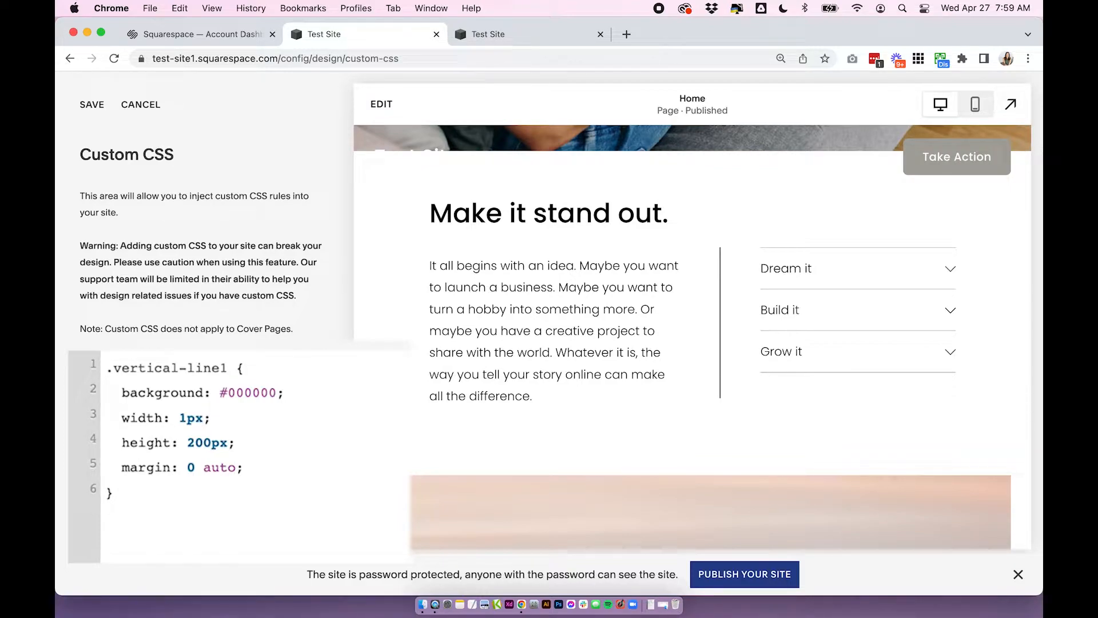
pyautogui.moveTo(698, 286)
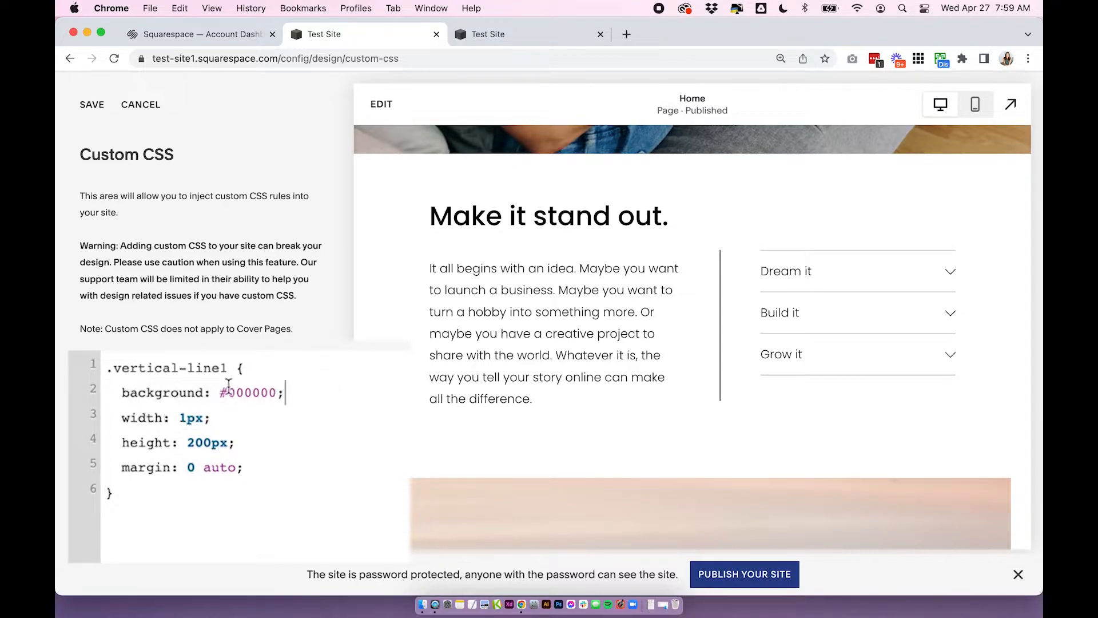
# Replace the line's background colour with light pink #ffccff
pyautogui.doubleClick(248, 393)
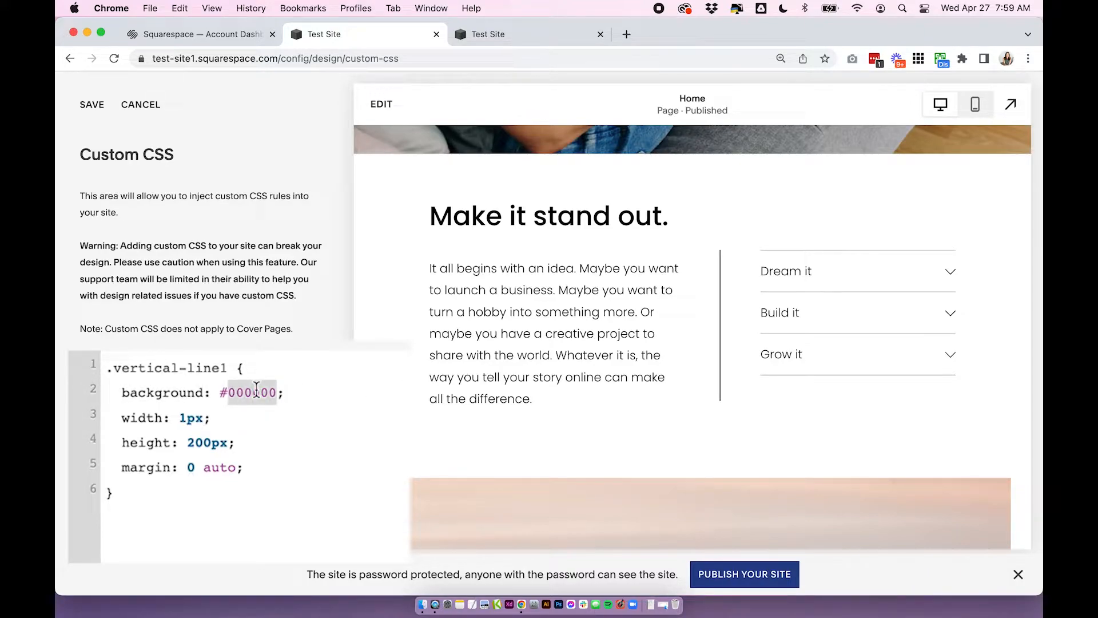
pyautogui.write('#ffccff')
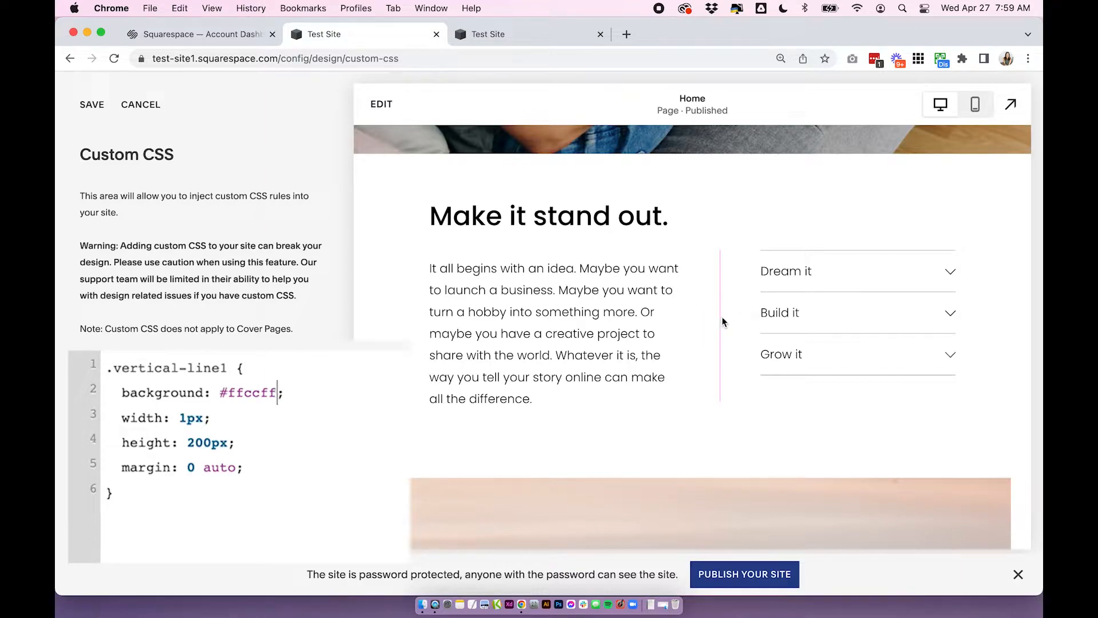
pyautogui.moveTo(348, 217)
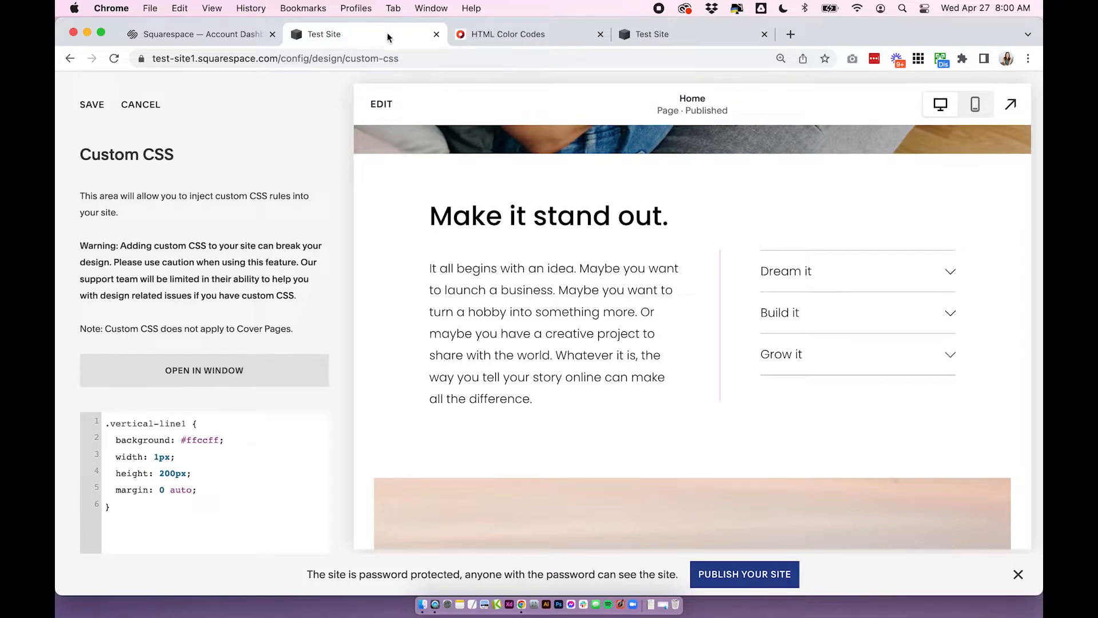
pyautogui.click(507, 33)
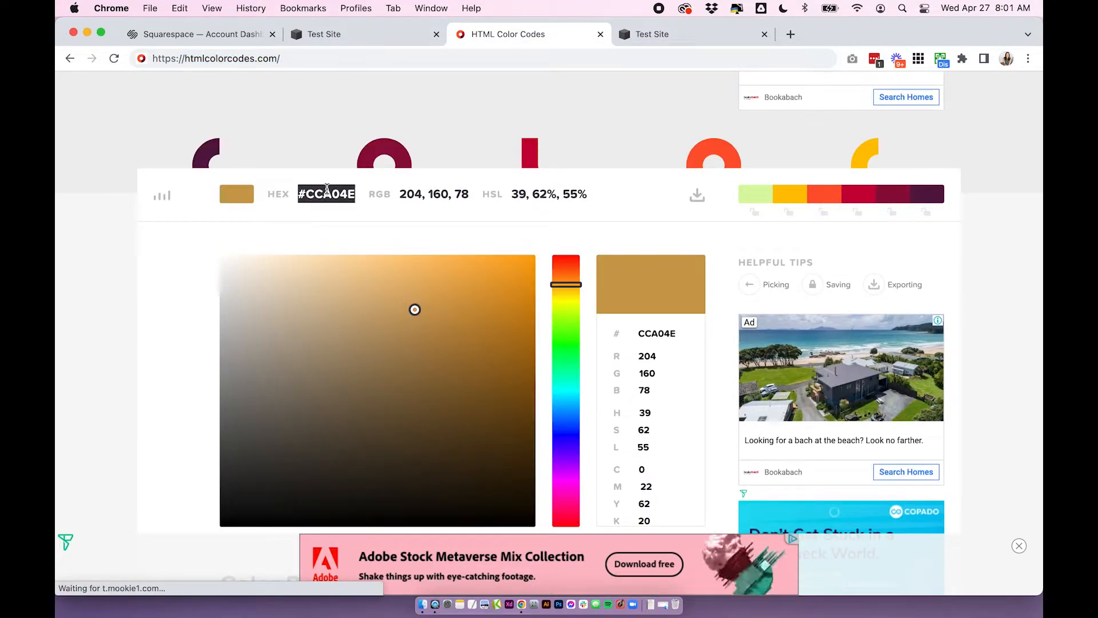
pyautogui.click(324, 33)
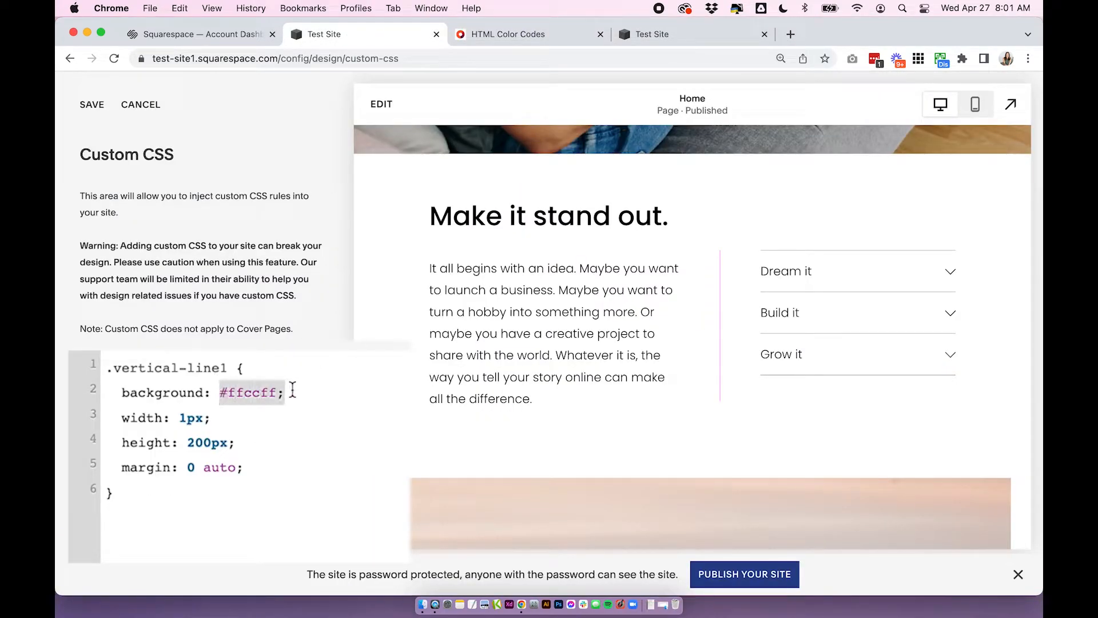
# Set the line's background back to black #000000
pyautogui.write('#00')
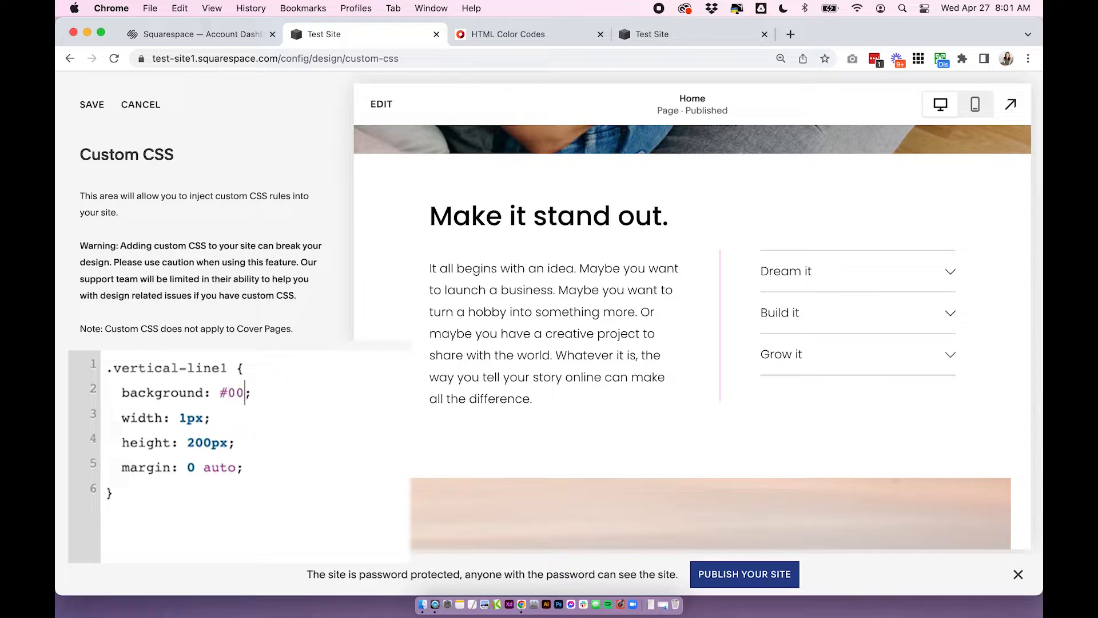
pyautogui.write('0000')
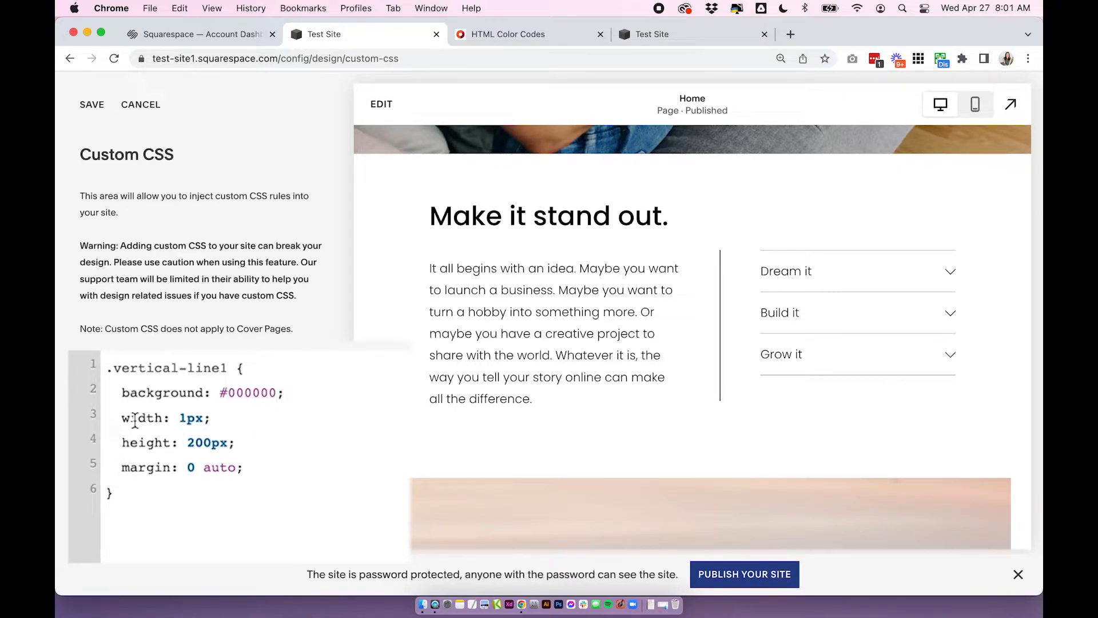
pyautogui.moveTo(711, 310)
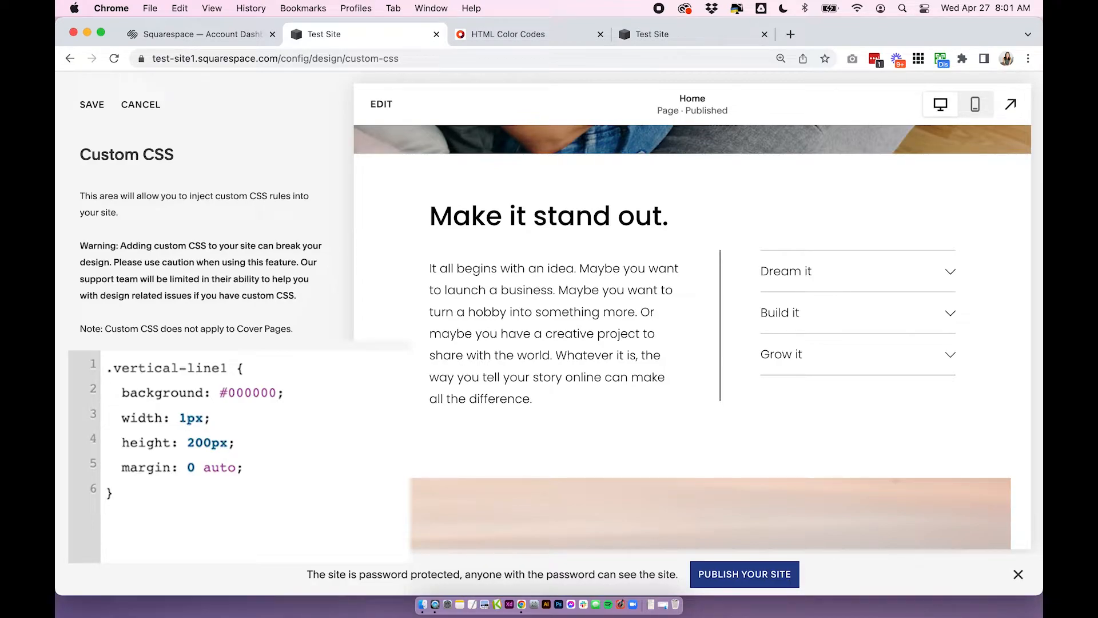
# Change the .vertical-line1 height from 400px back to 200px
pyautogui.click(238, 441)
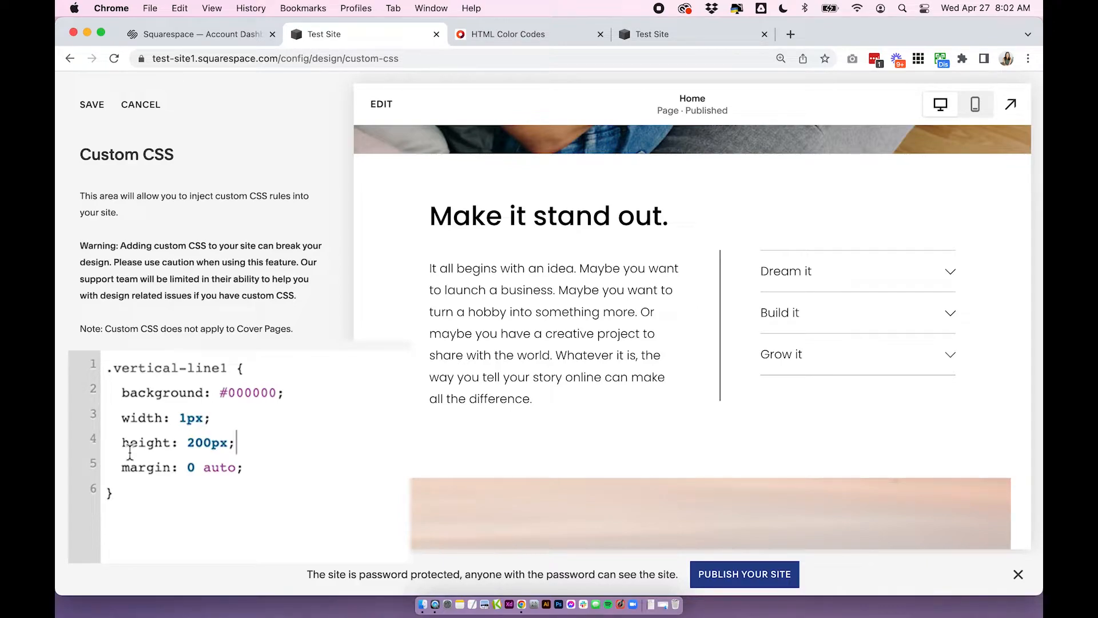
pyautogui.moveTo(650, 378)
pyautogui.write('4')
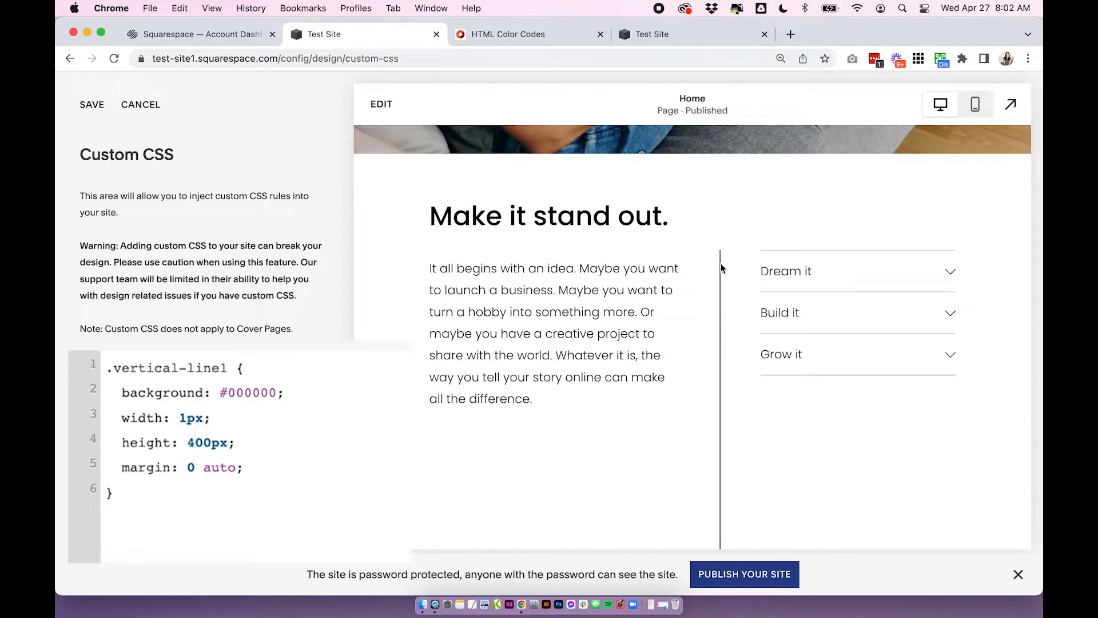
pyautogui.moveTo(722, 254)
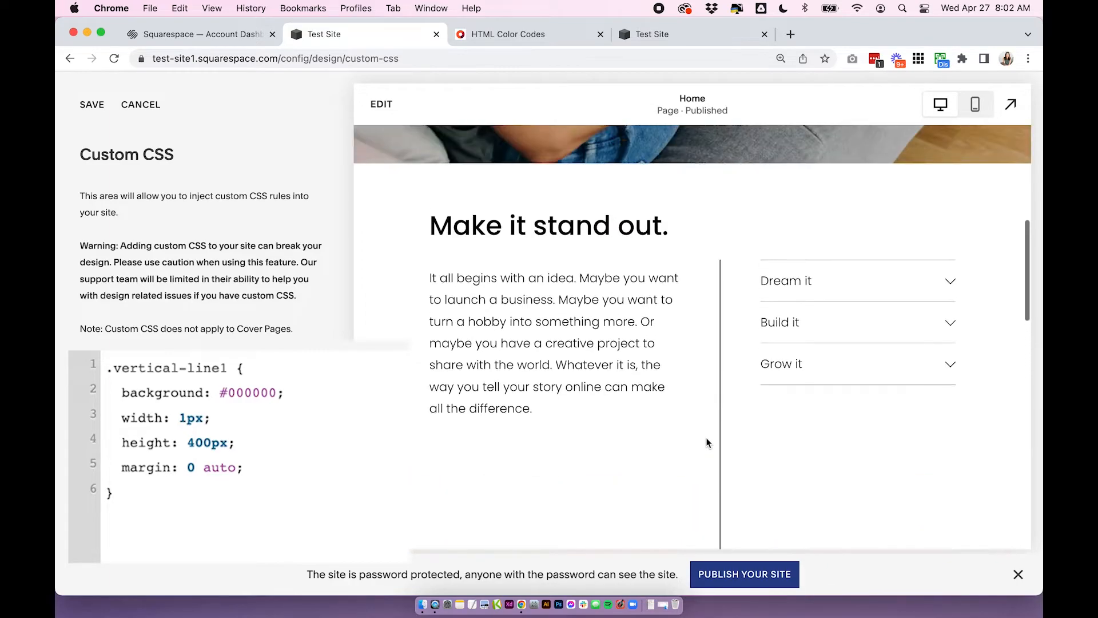
pyautogui.write('200')
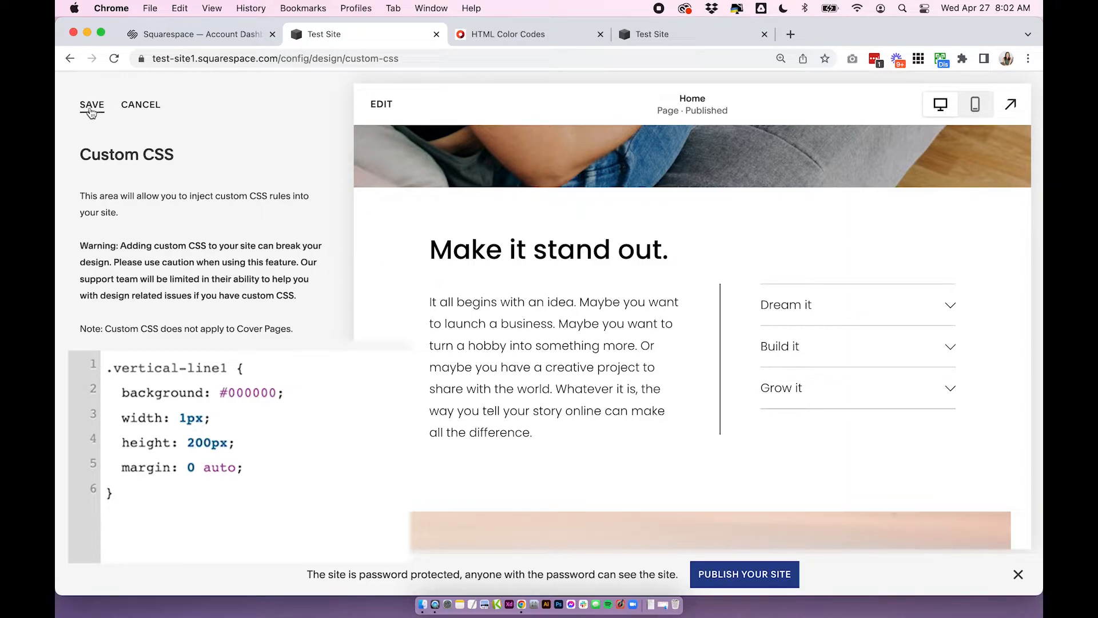
# Save the CSS, inspect the line on the page, then try a 250px height back in Custom CSS
pyautogui.click(92, 104)
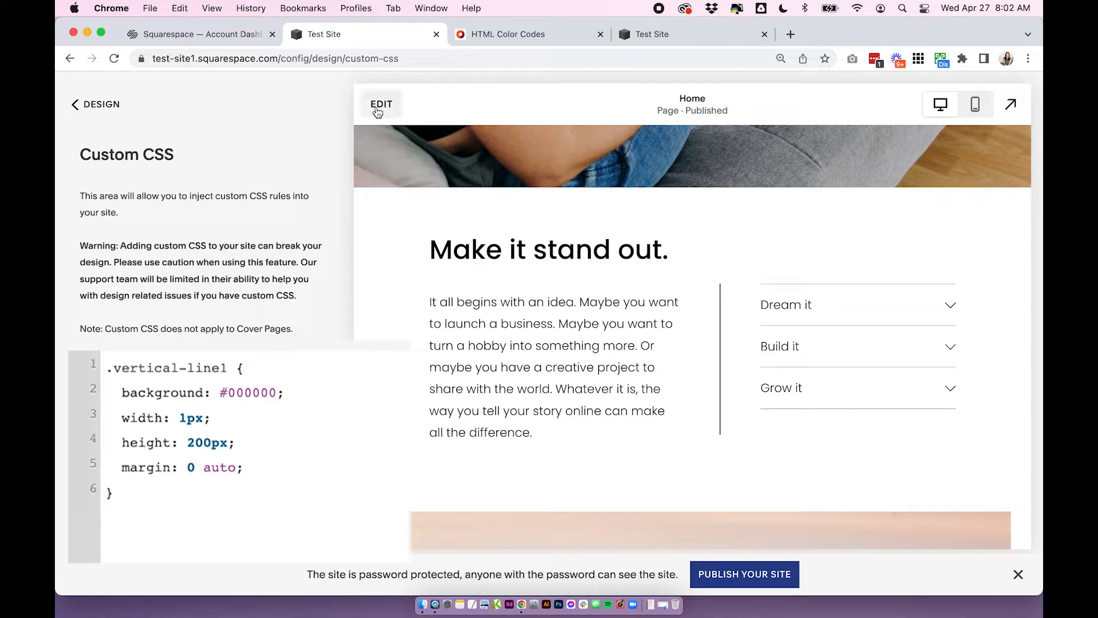
pyautogui.click(381, 105)
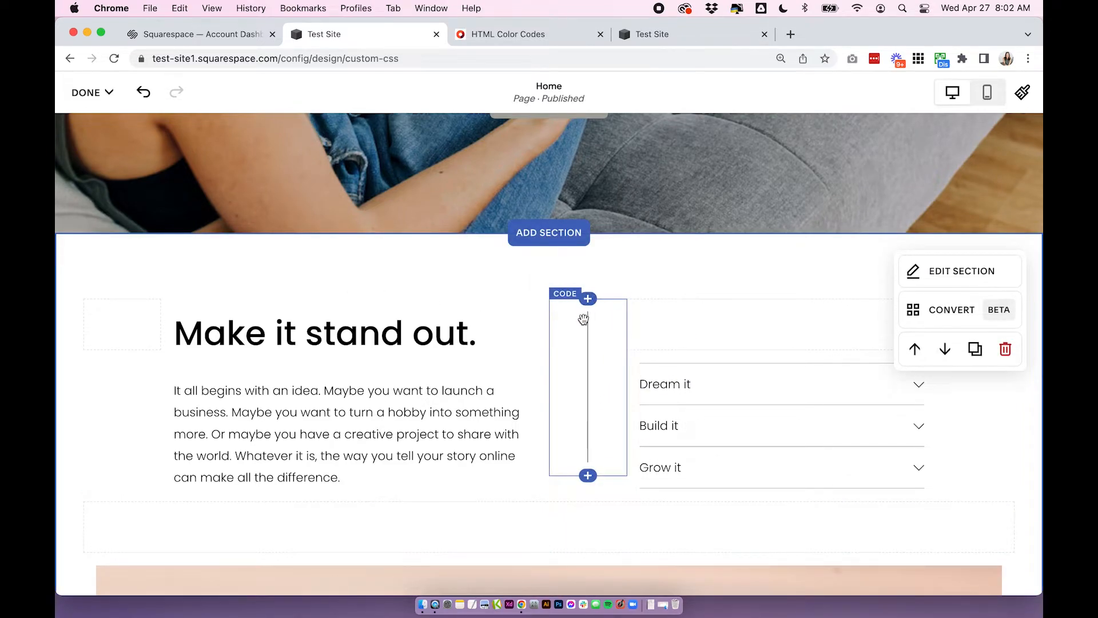
pyautogui.click(86, 92)
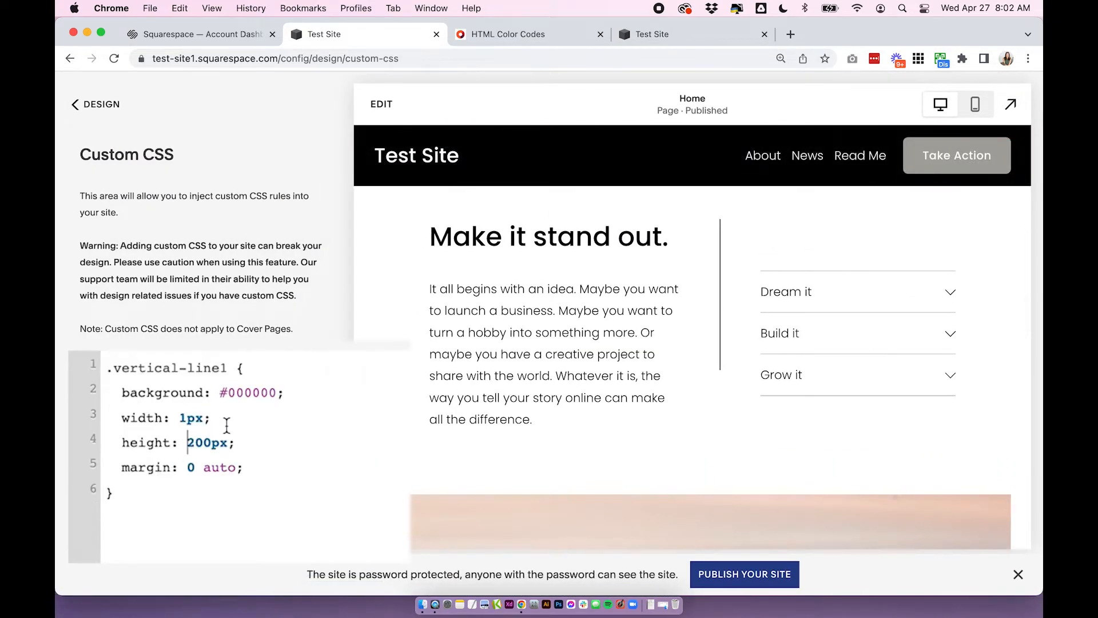
pyautogui.write('250px')
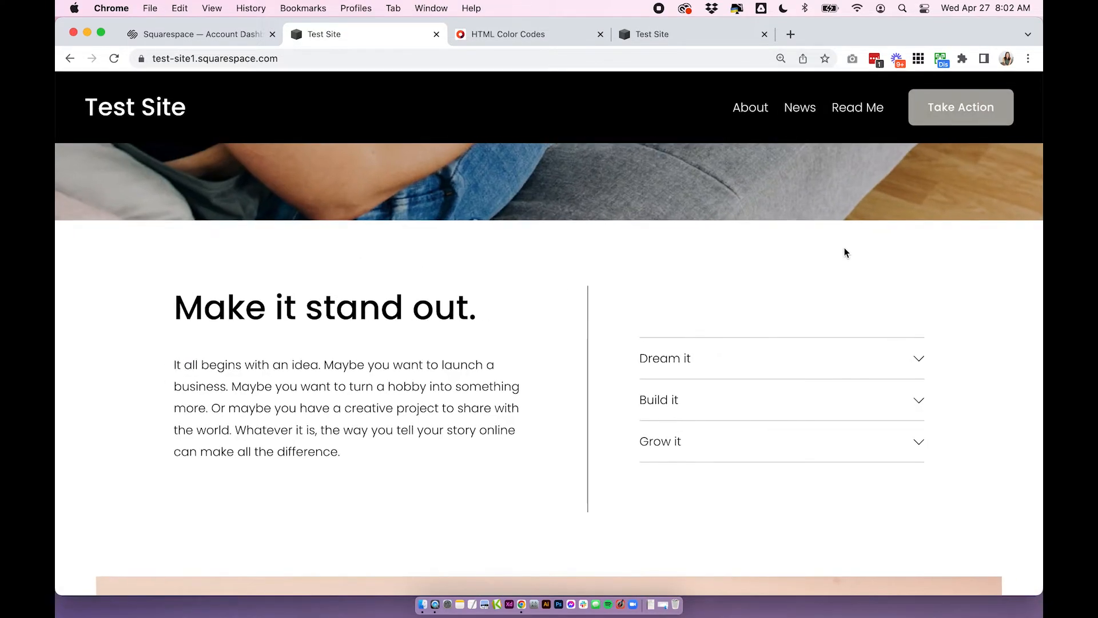
# With height at 300px, restore the margin: 0 auto; declaration to keep the line centred
pyautogui.scroll(-3)
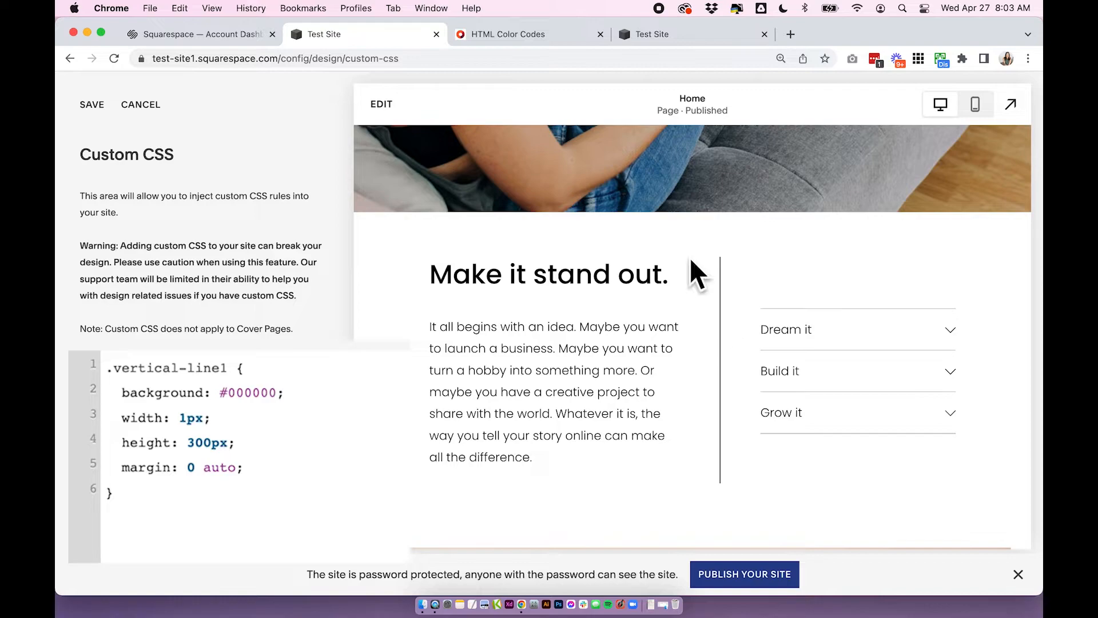
pyautogui.moveTo(722, 245)
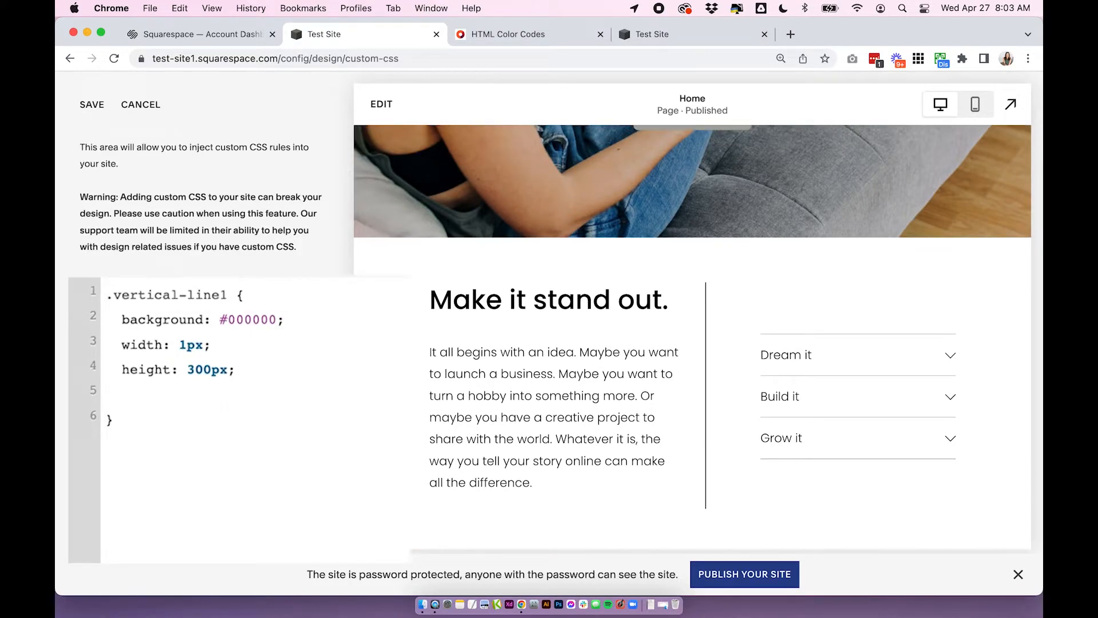
pyautogui.write('margin: 0 auto;')
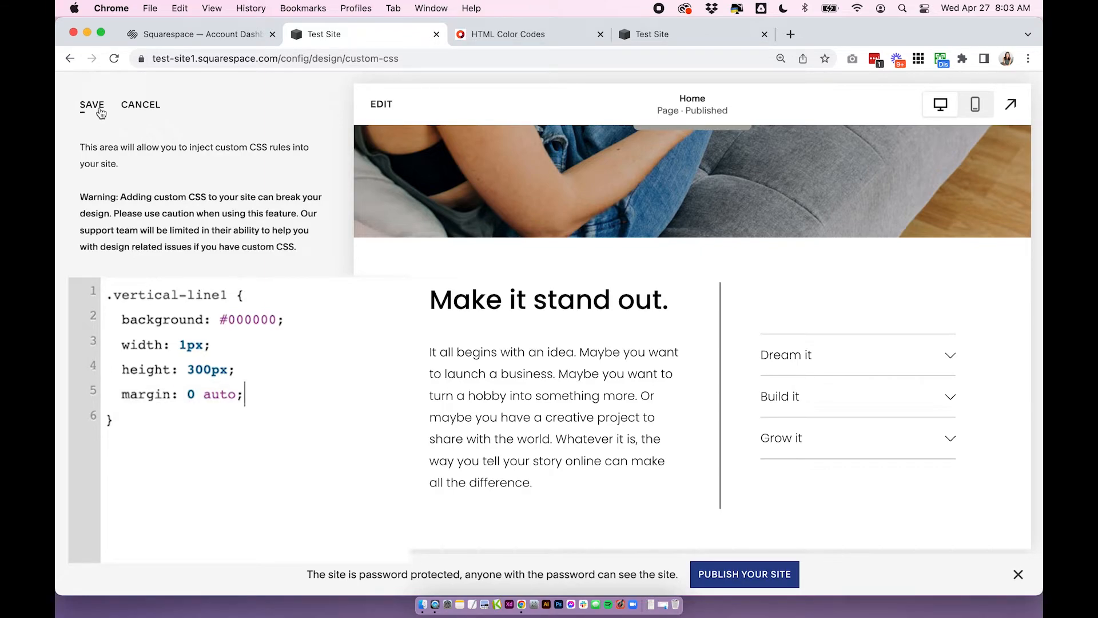
# Save the 300 px centred divider styles and move the preview to the homepage hero
pyautogui.click(92, 104)
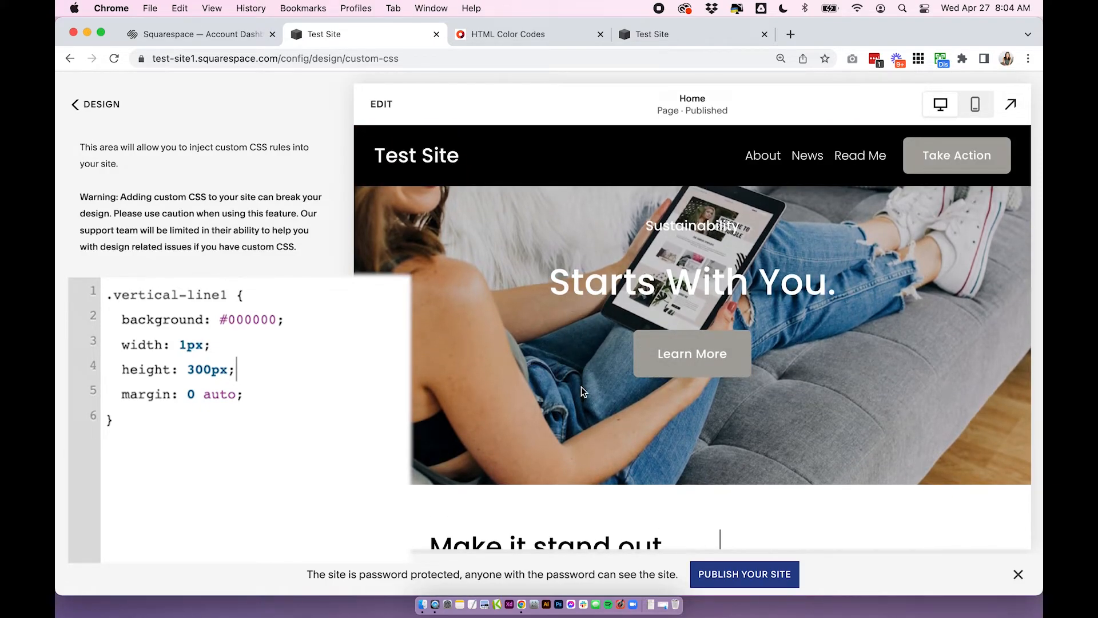
pyautogui.scroll(-3)
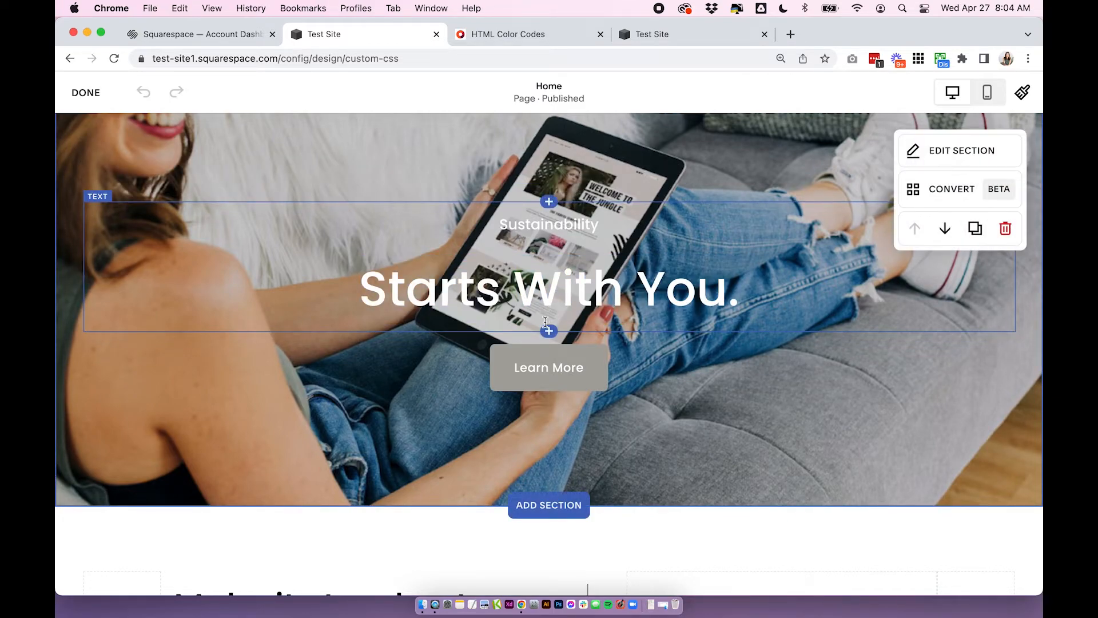
# Add a hero code block containing <div class="vertical-line1"></div> and return to Custom CSS
pyautogui.click(548, 330)
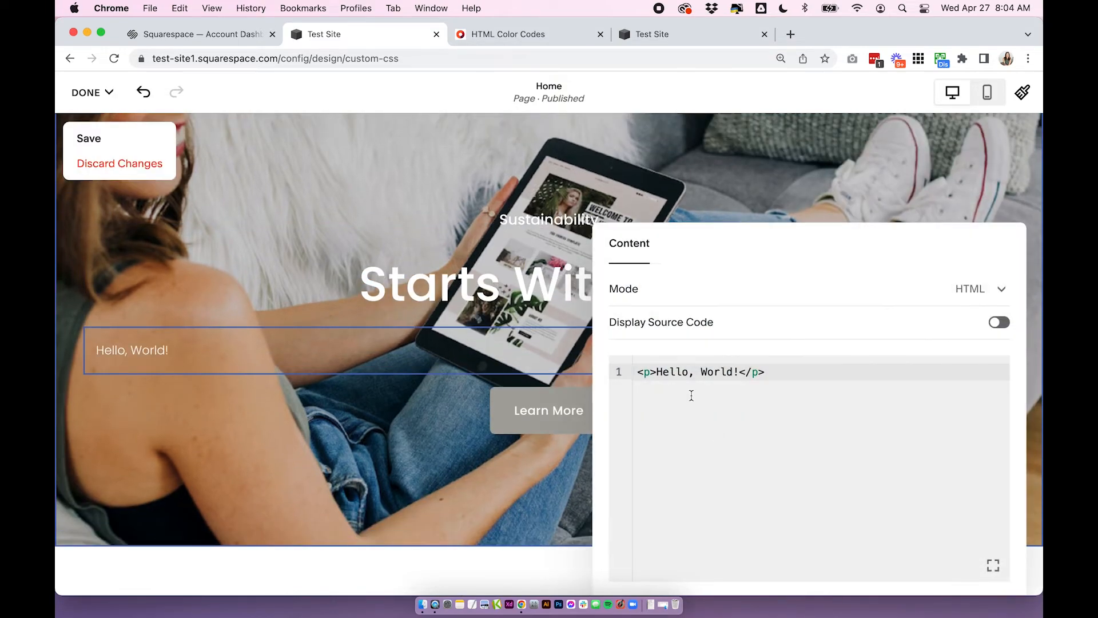
pyautogui.write('<div class="vertical-line1"></div>')
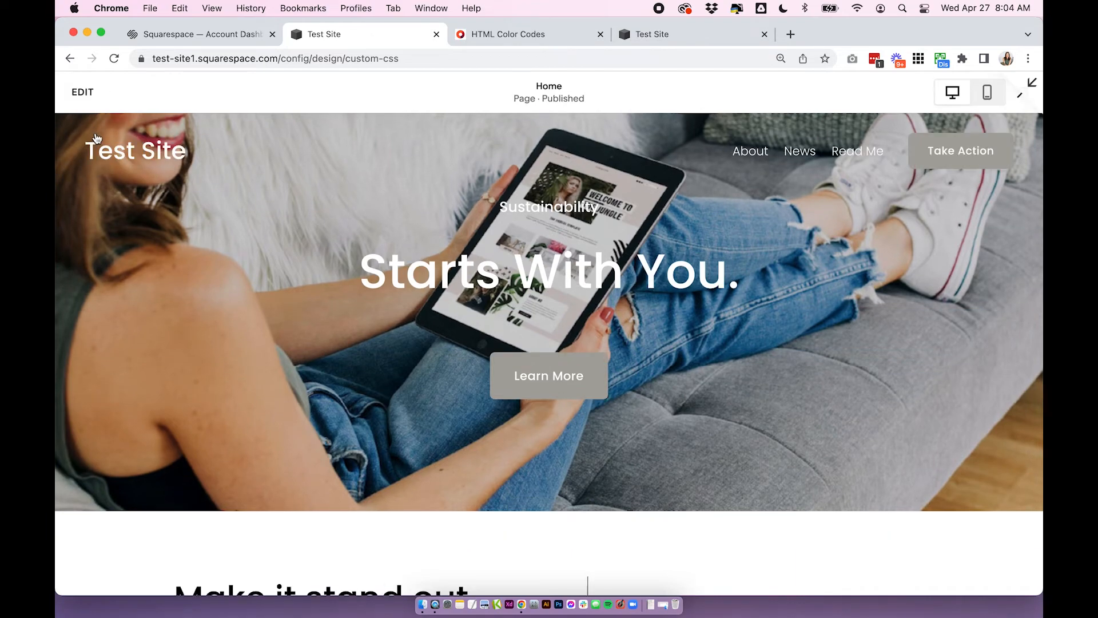
pyautogui.click(83, 91)
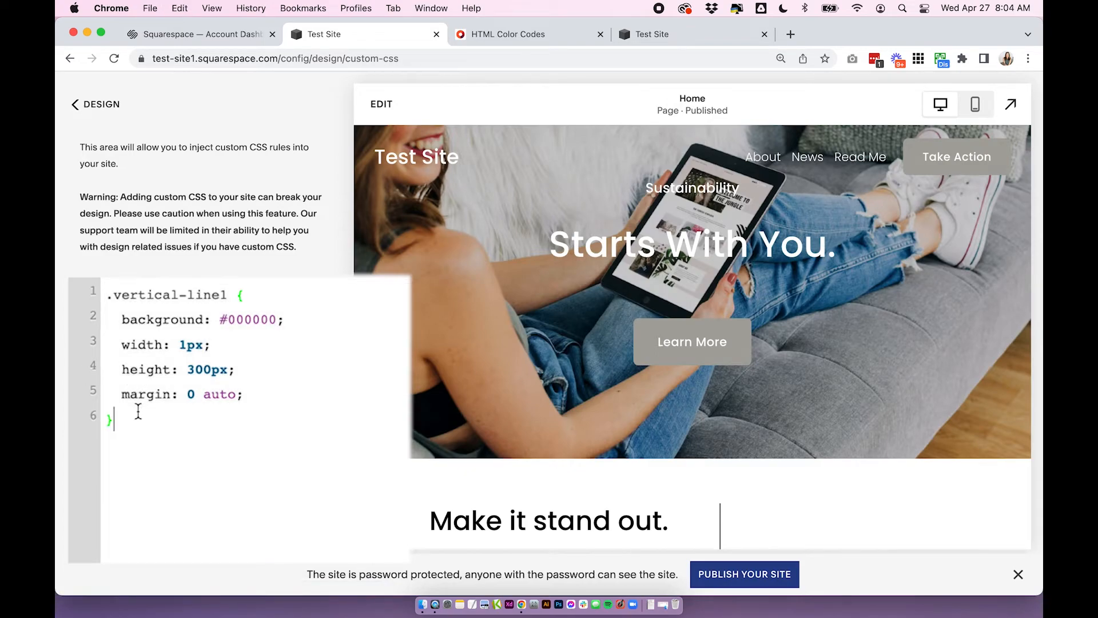
# Write a second vertical-line rule with background #ffffff and height 50px for the hero's short white line
pyautogui.press('enter')
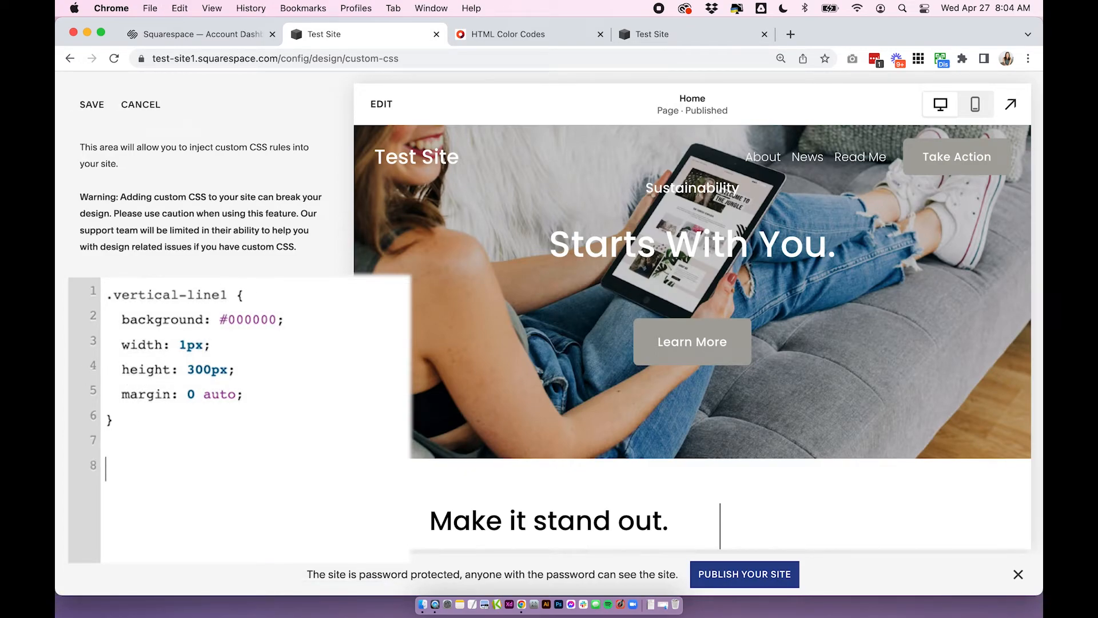
pyautogui.write('.vertical-line1 {')
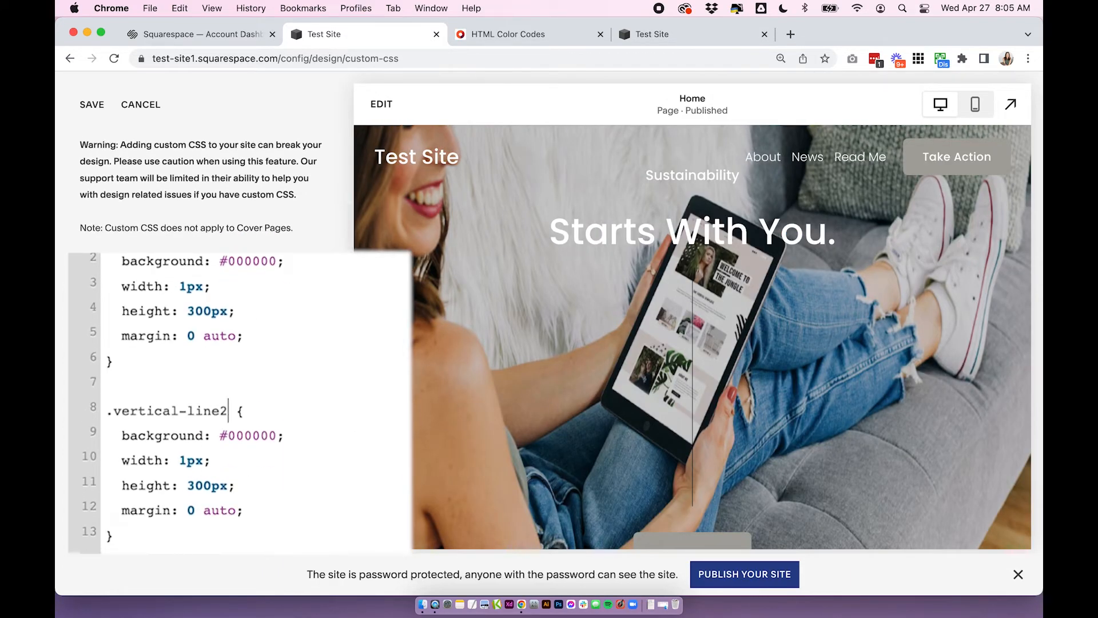
pyautogui.doubleClick(248, 434)
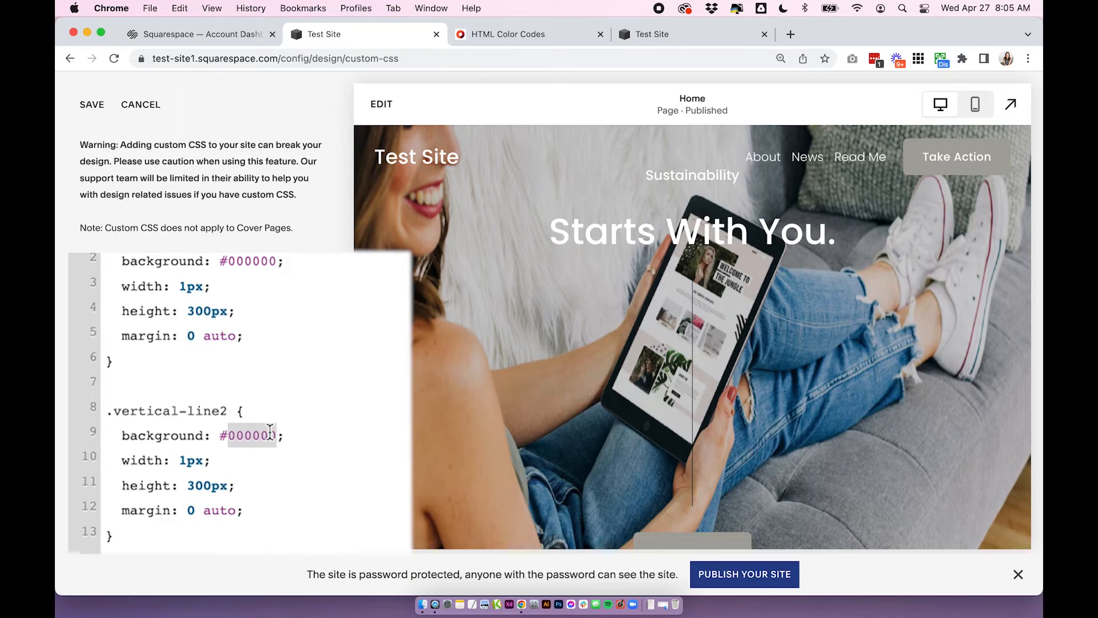
pyautogui.write('#ffffff')
pyautogui.click(257, 460)
pyautogui.write('3')
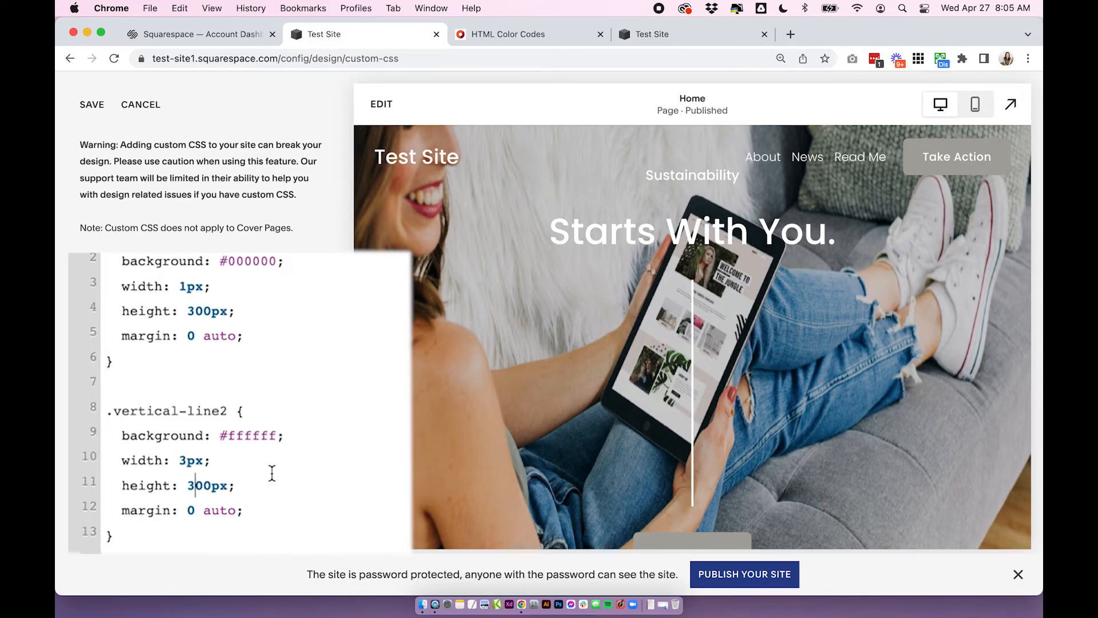
pyautogui.write('50')
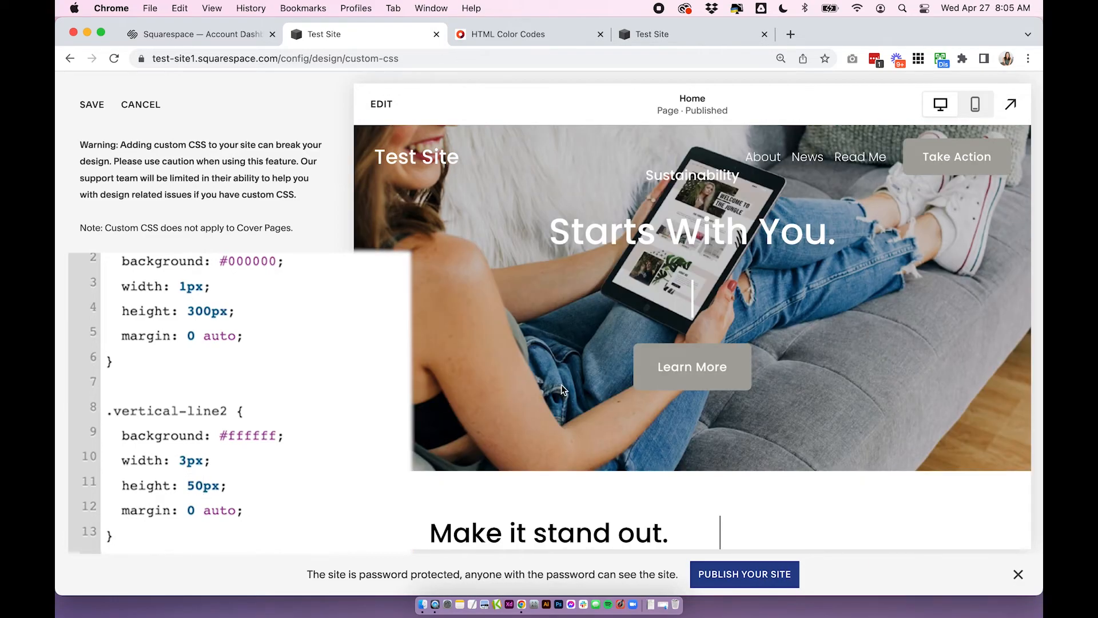
pyautogui.scroll(-3)
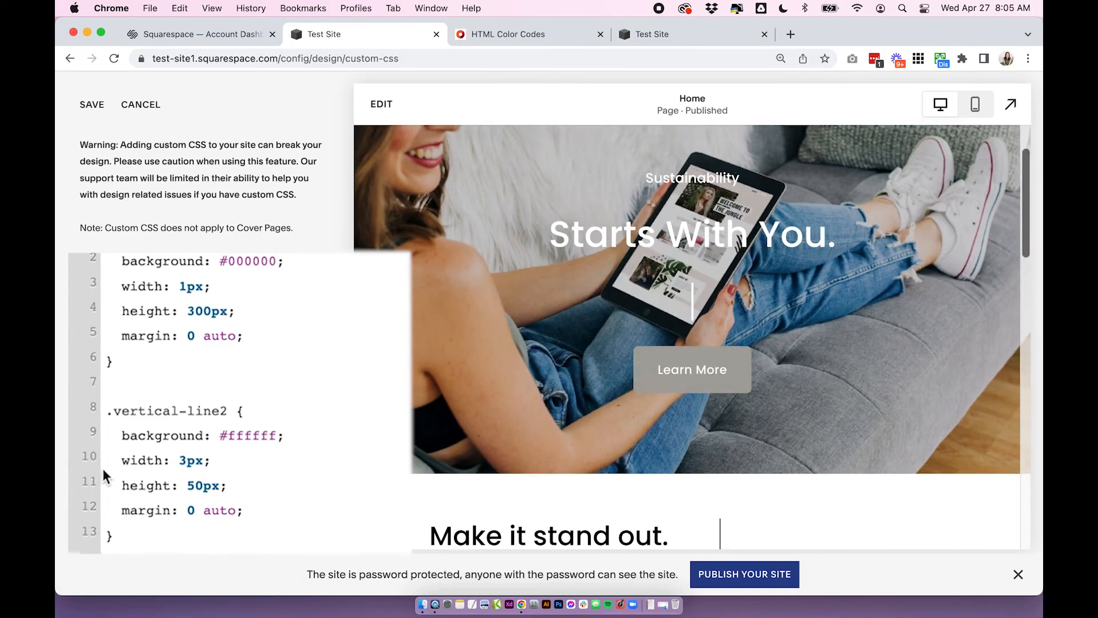
pyautogui.click(284, 435)
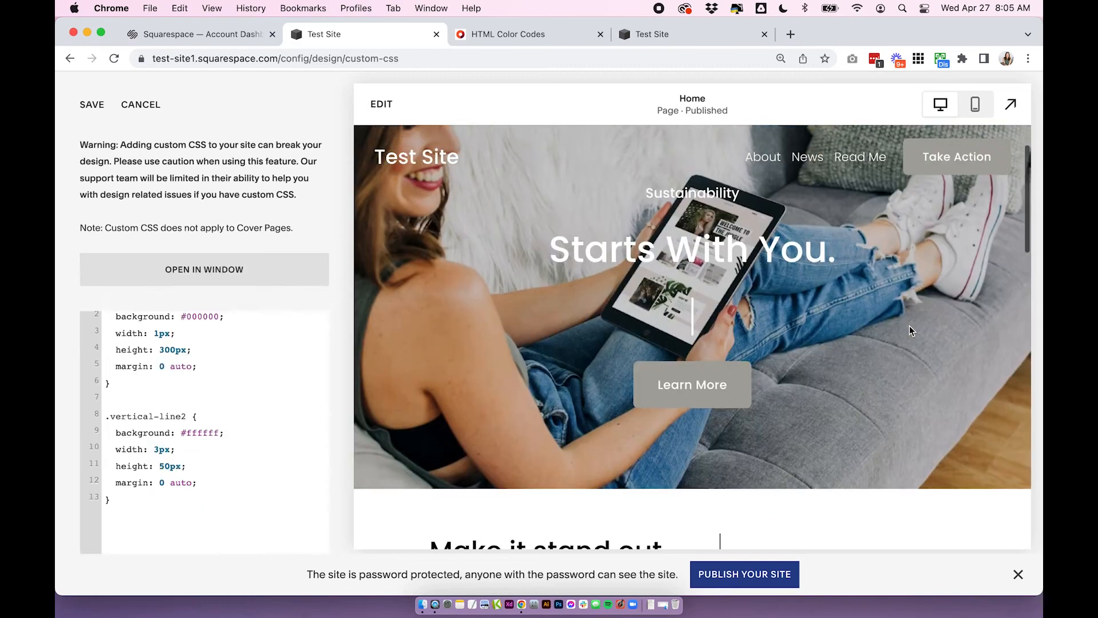
pyautogui.scroll(-3)
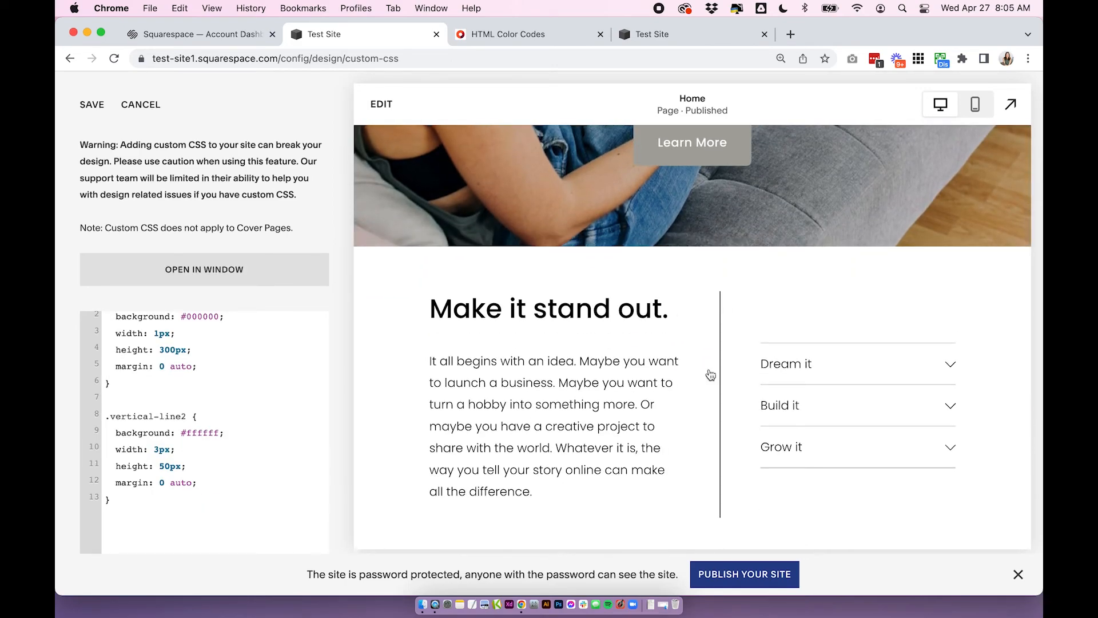
pyautogui.click(170, 497)
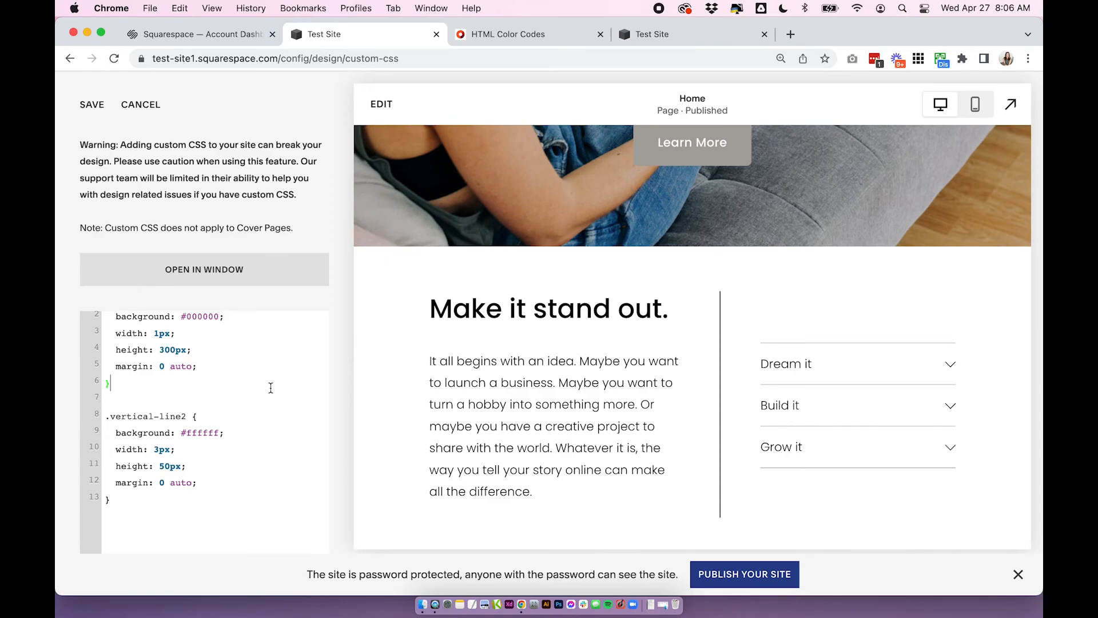
pyautogui.moveTo(323, 217)
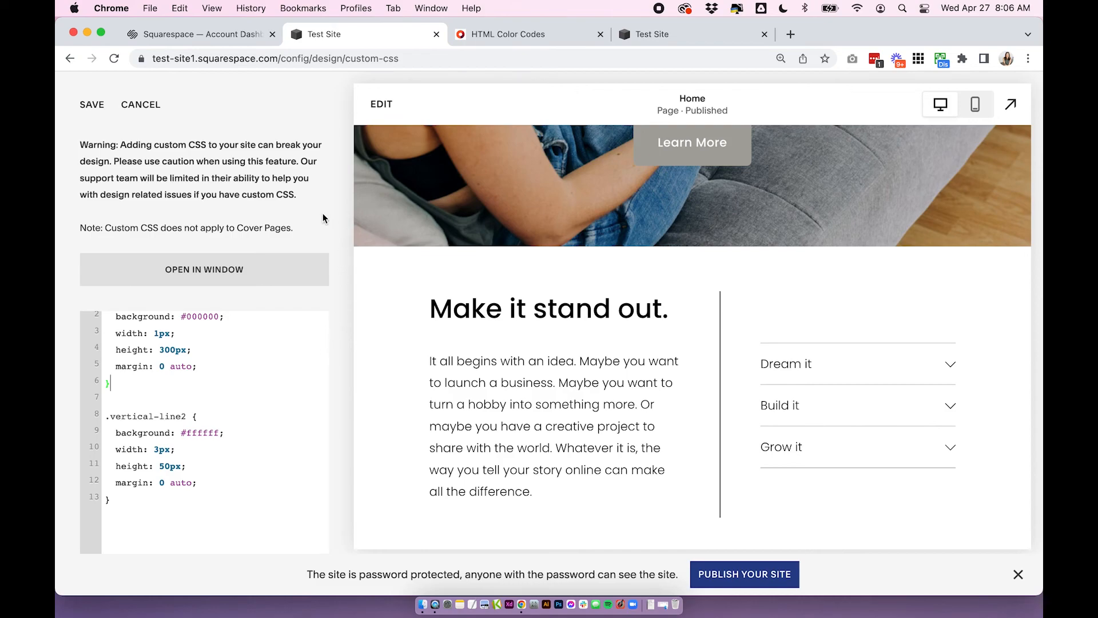